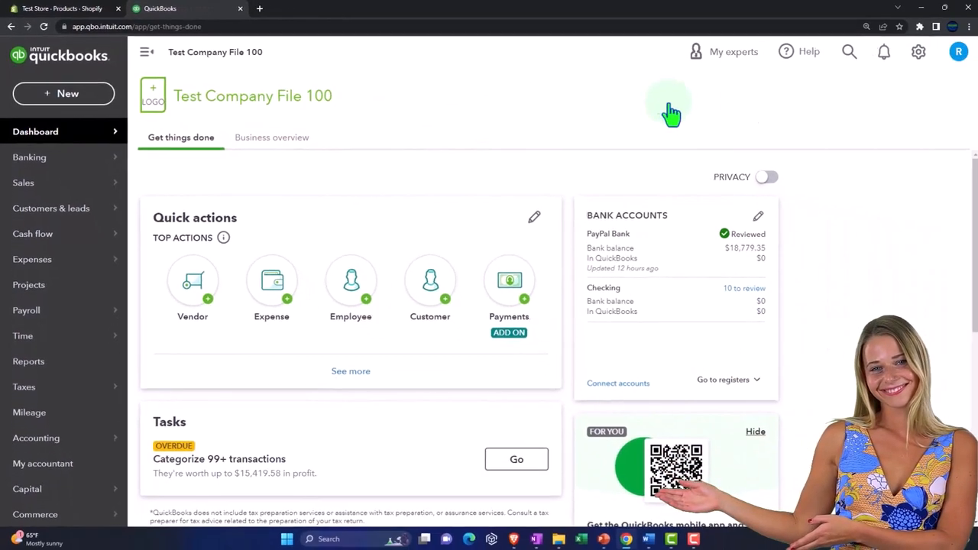
Open Reports, view the Balance Sheet in its own tab, then return to the dashboard tab
click(916, 51)
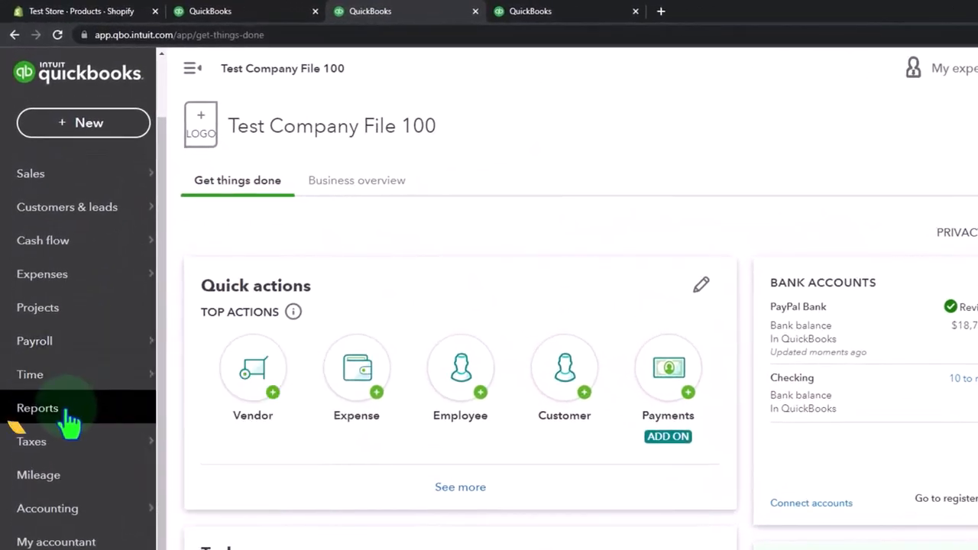
click(37, 407)
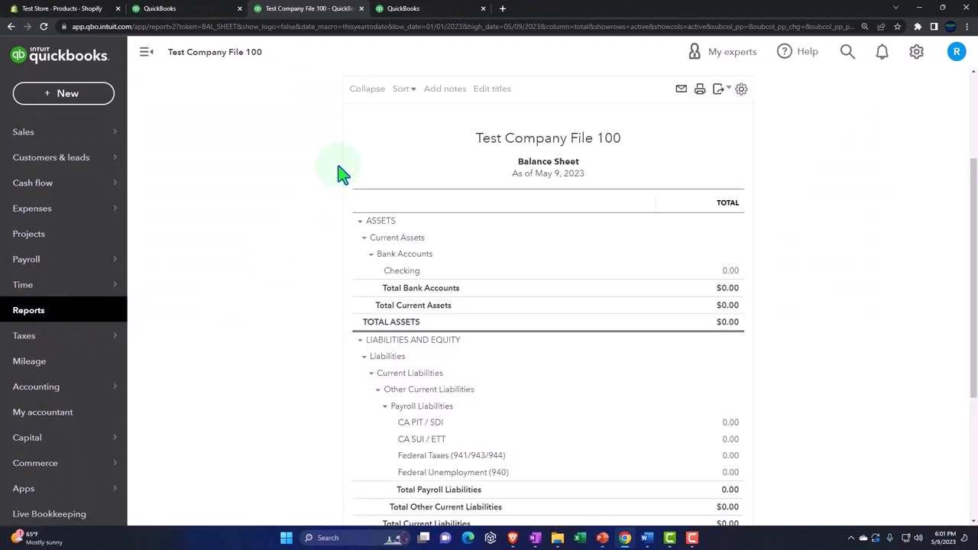
click(427, 8)
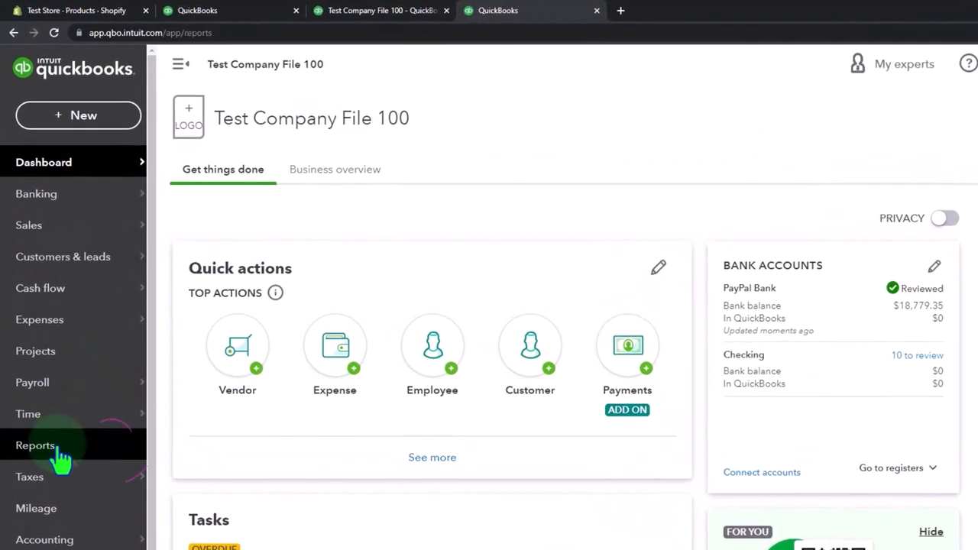
Run the Profit and Loss report for 12/01/2025–12/31/2025, which shows no data
click(35, 445)
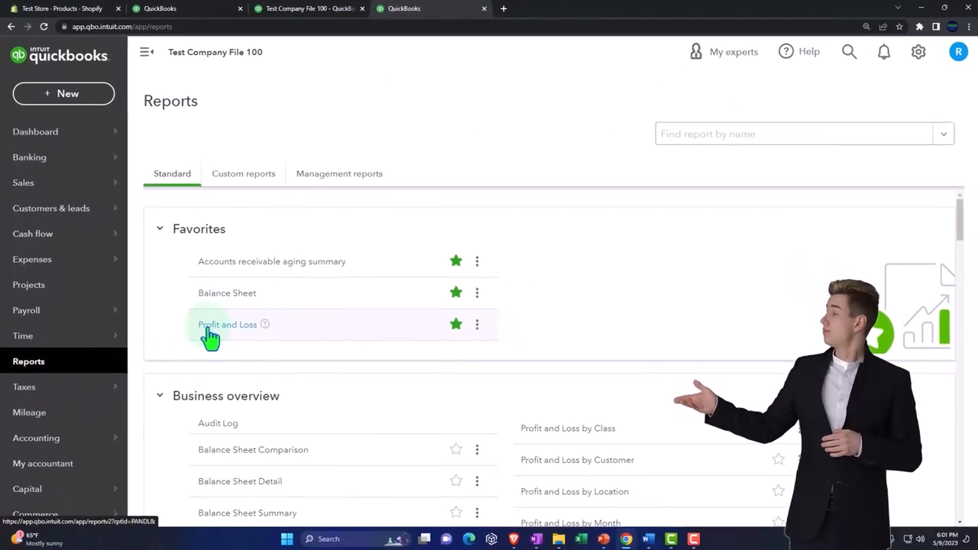
click(227, 324)
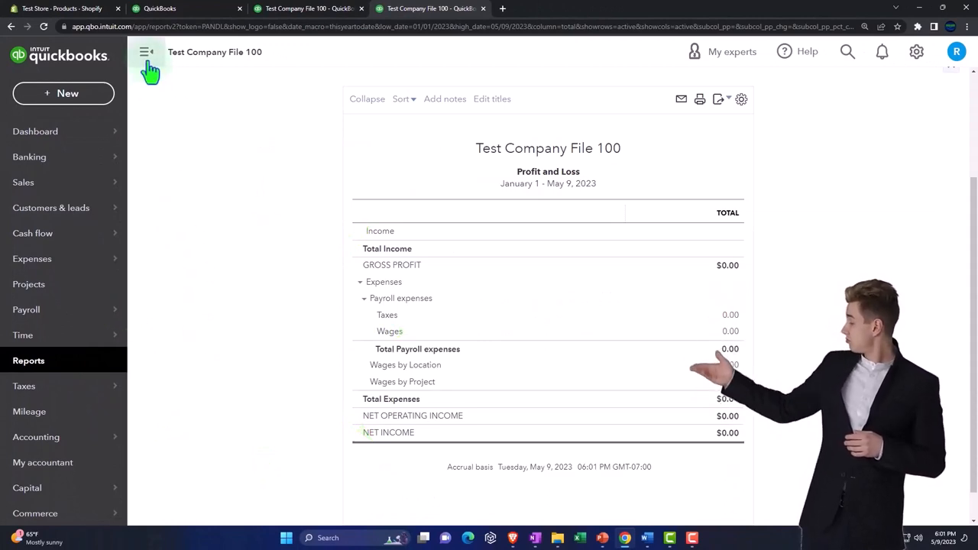
click(145, 52)
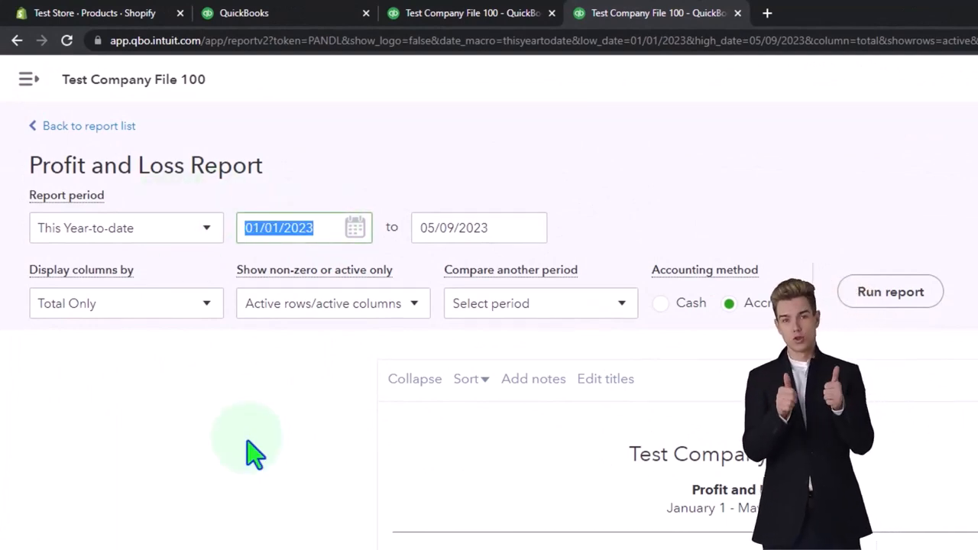
text(1201)
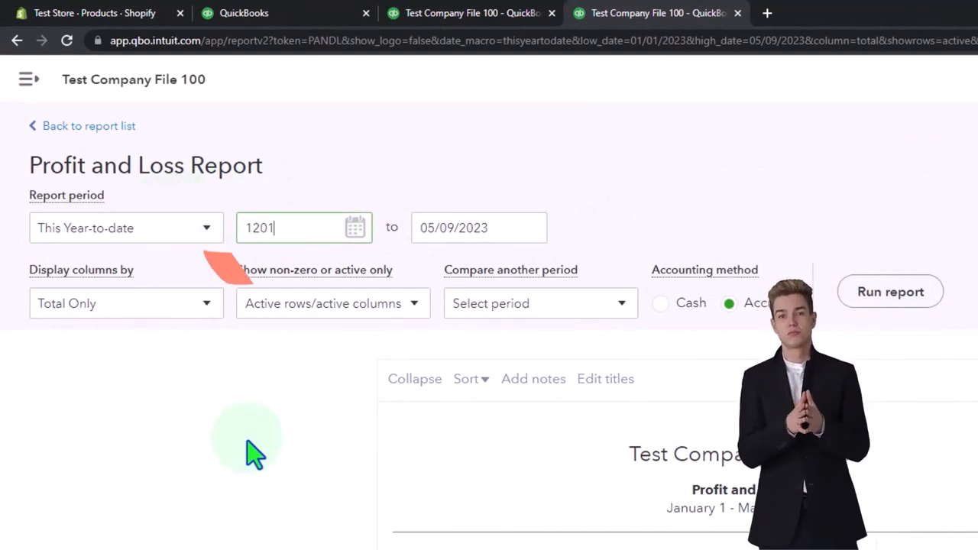
text(1231)
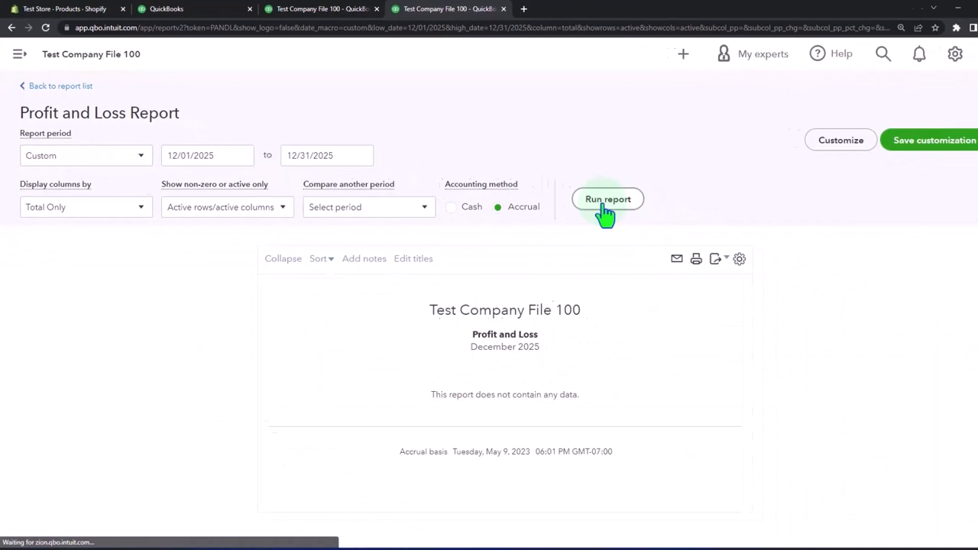
click(608, 198)
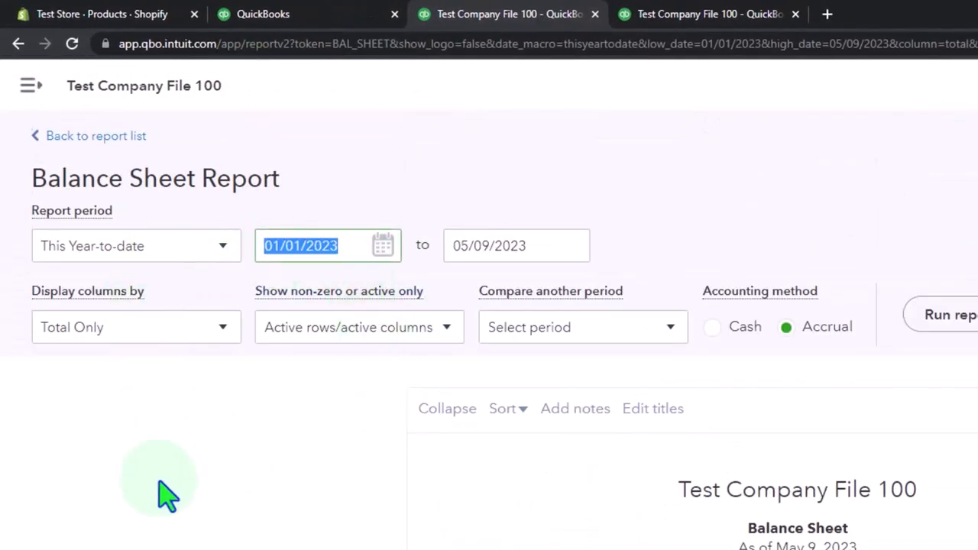
Rerun the Balance Sheet for 12/01/2025–12/31/2025, then switch back to the dashboard tab
text(1201)
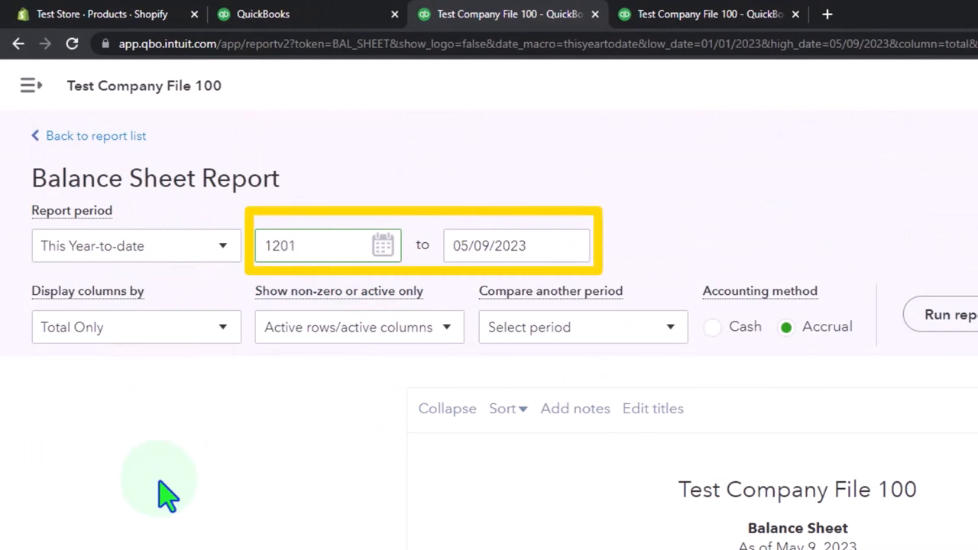
text(12/31/2025)
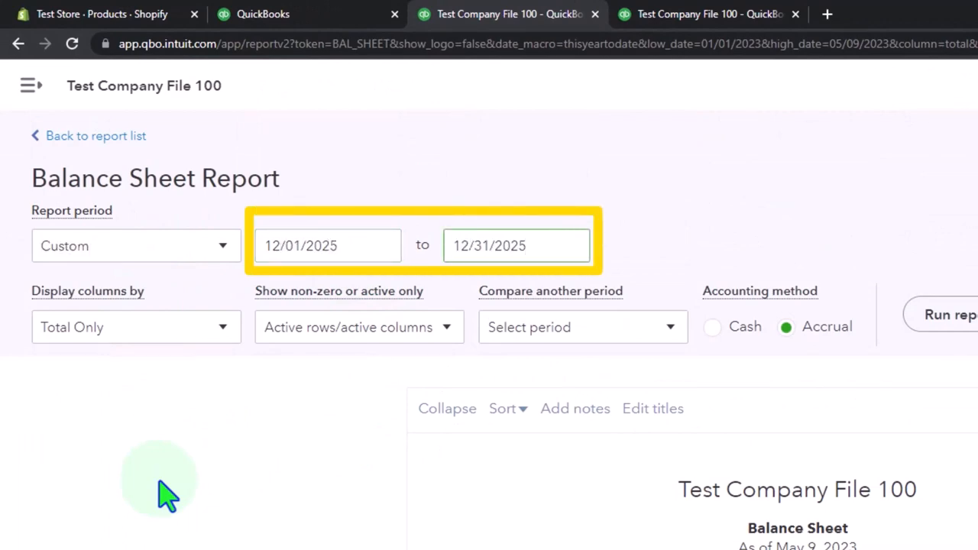
click(585, 191)
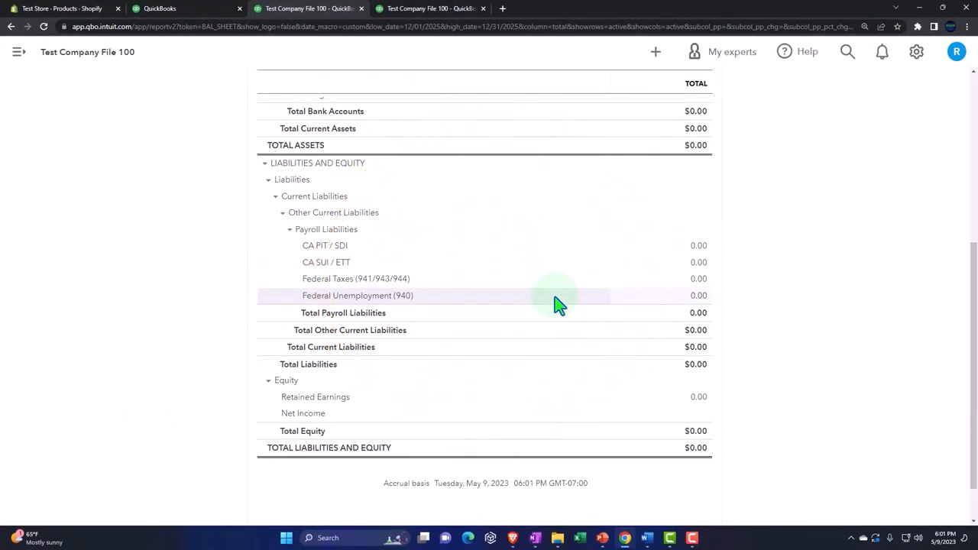
scroll(up, 3)
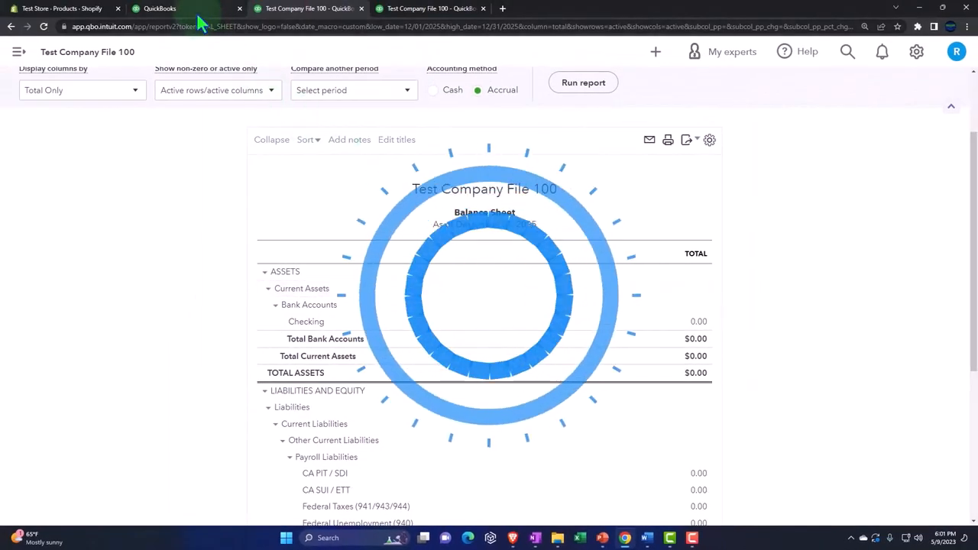
click(158, 8)
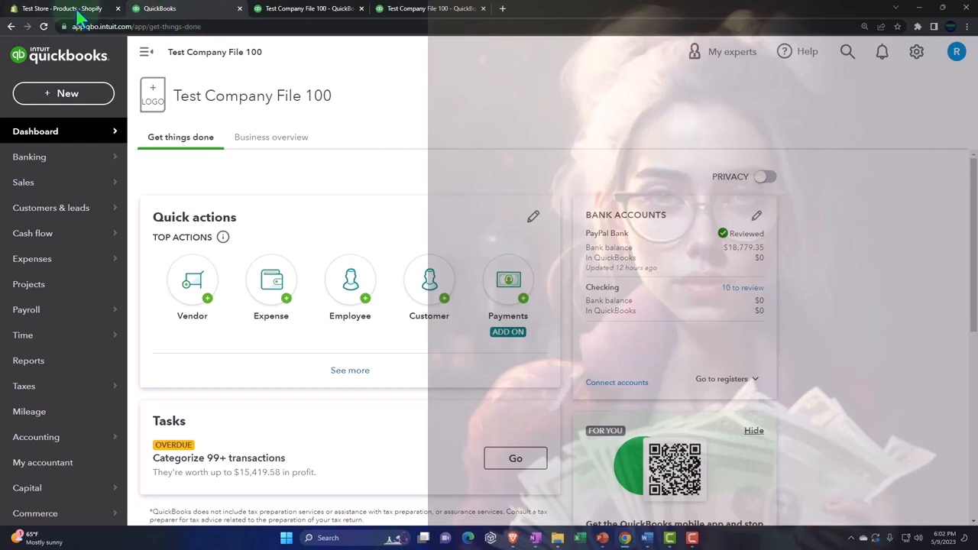
click(61, 9)
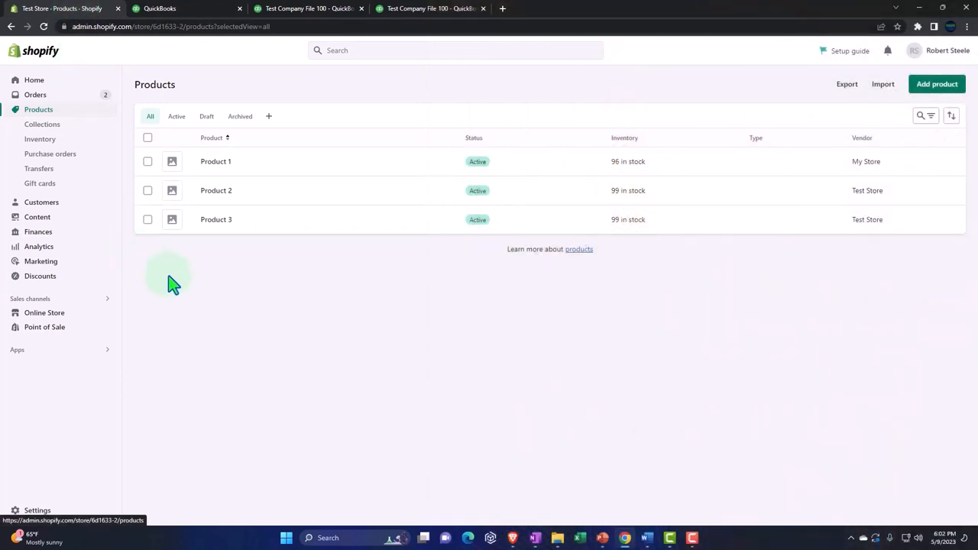
mouse_move(183, 19)
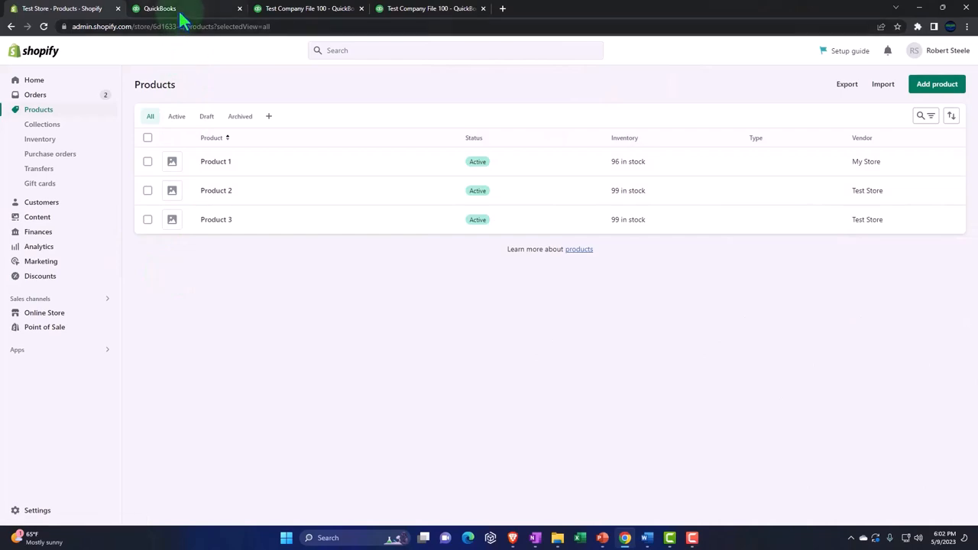
click(158, 9)
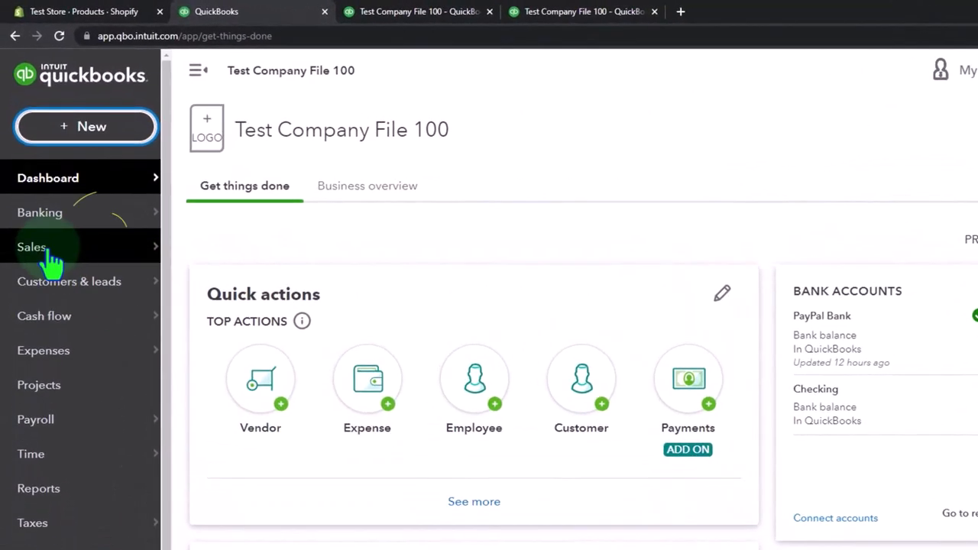
Go to Sales and browse the Products and Services list of service items
click(32, 246)
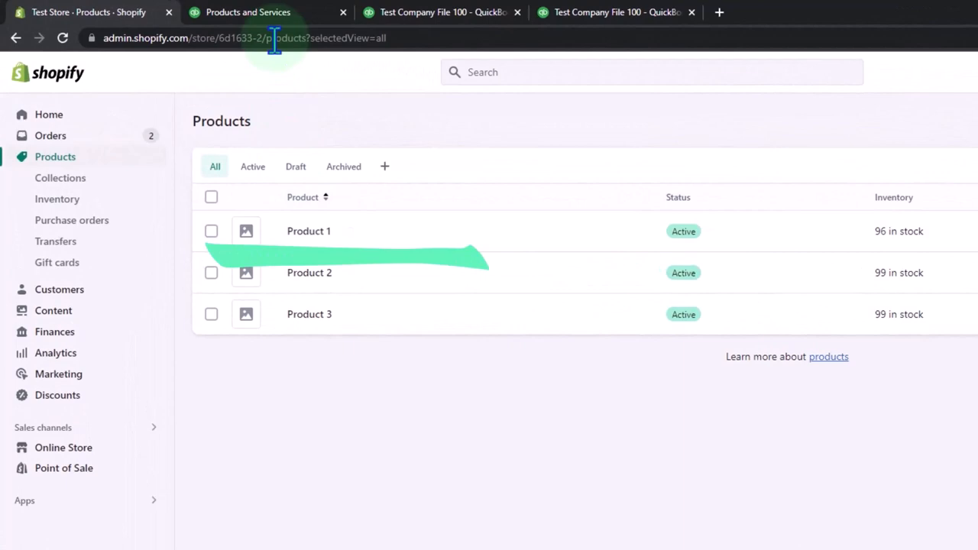
mouse_move(228, 11)
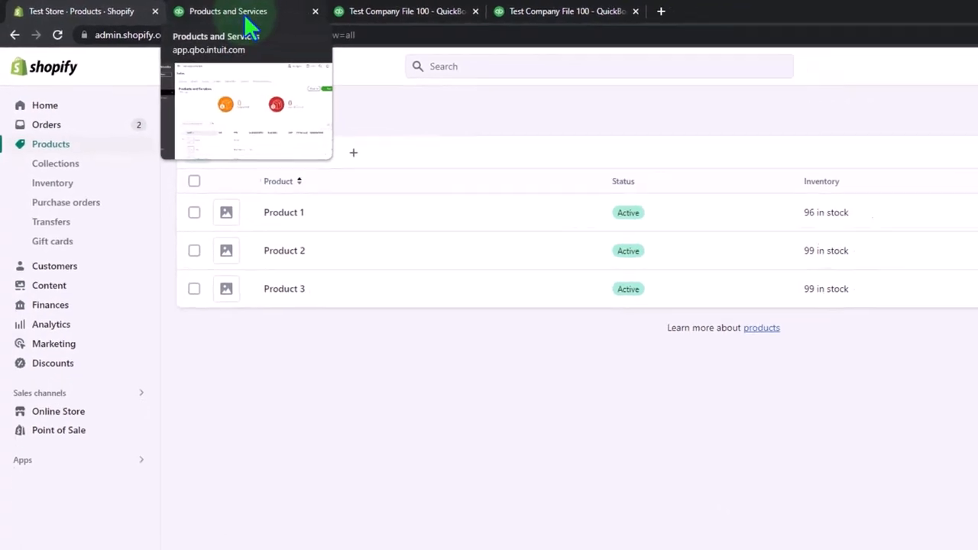
click(228, 11)
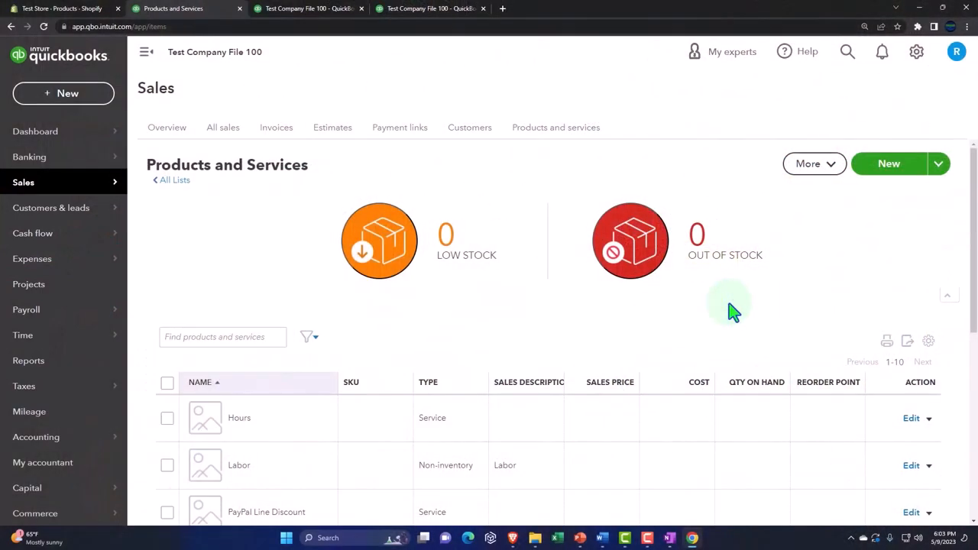
scroll(down, 3)
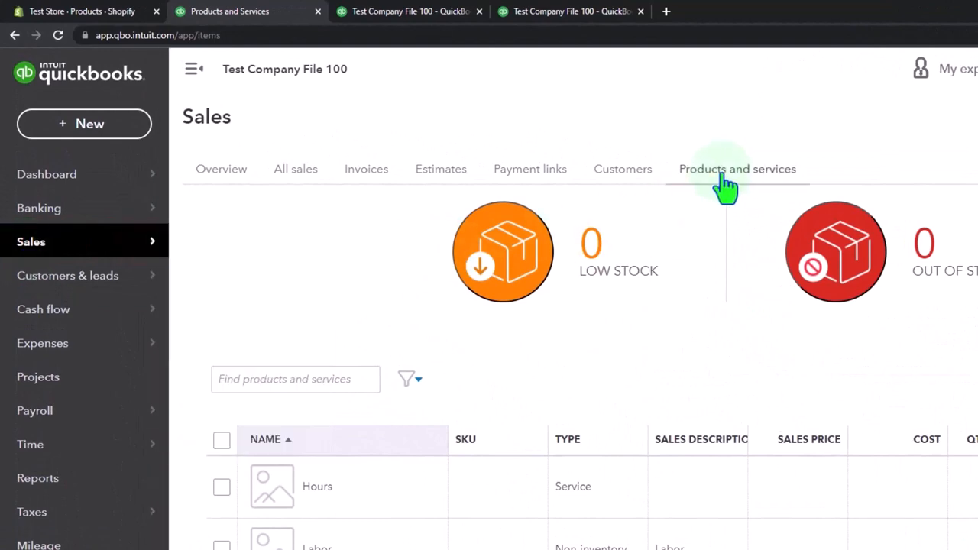
click(737, 169)
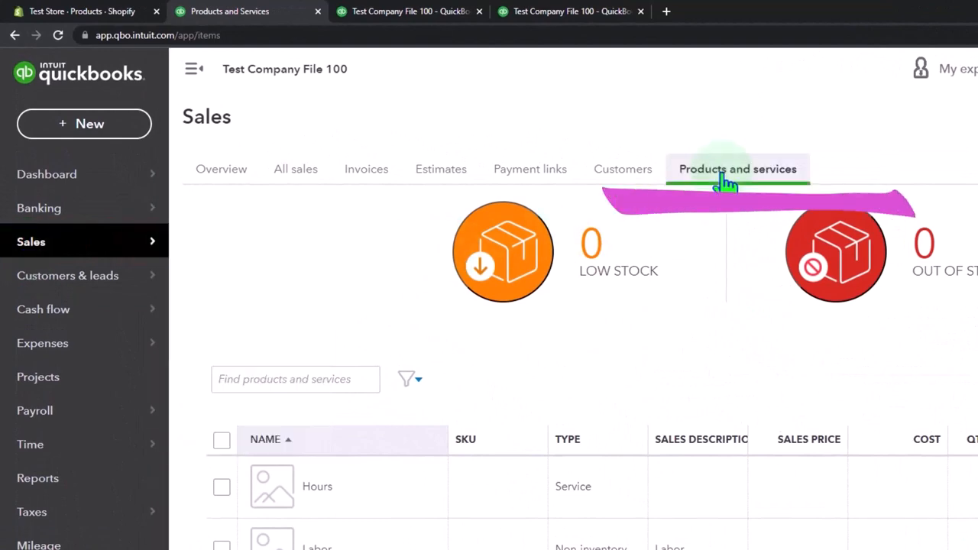
scroll(down, 3)
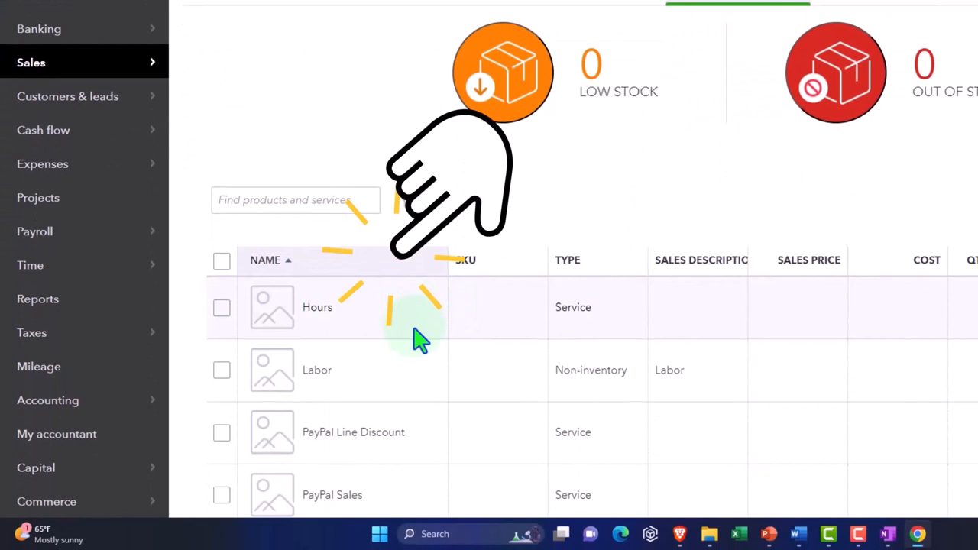
scroll(down, 3)
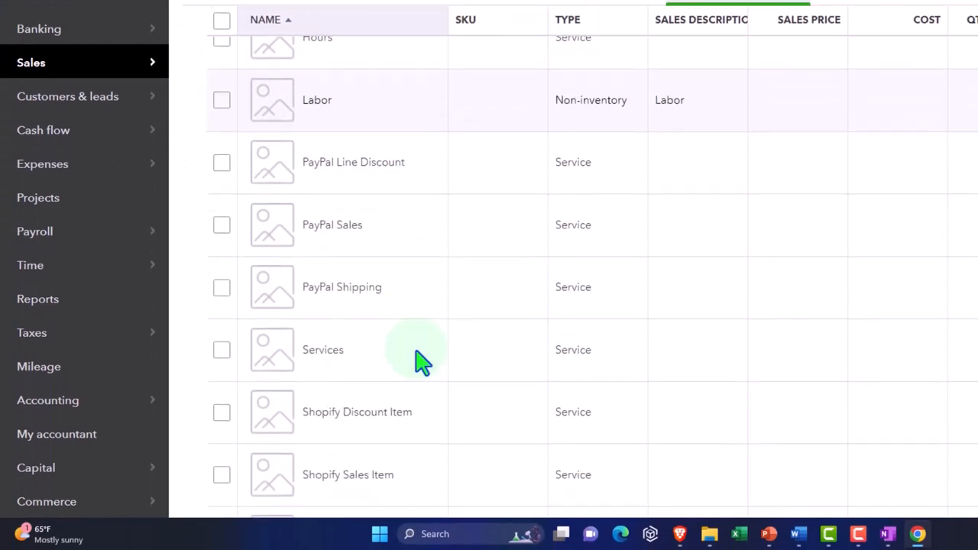
scroll(down, 3)
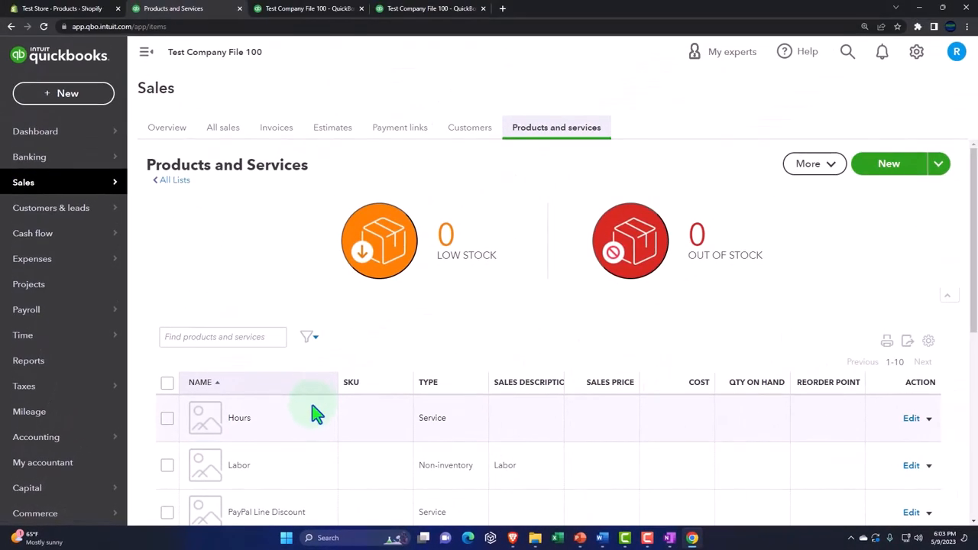
mouse_move(888, 164)
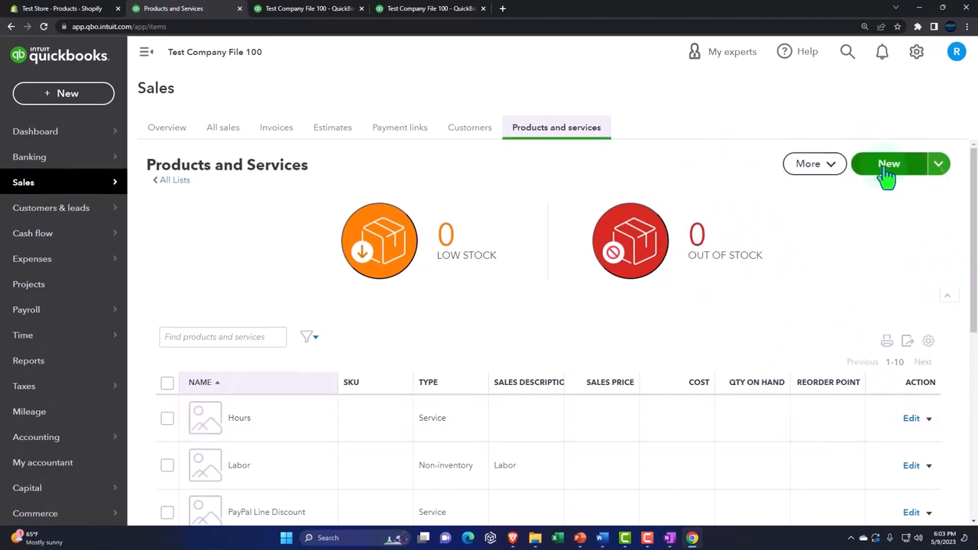
Start a new inventory item named Product 1
click(889, 163)
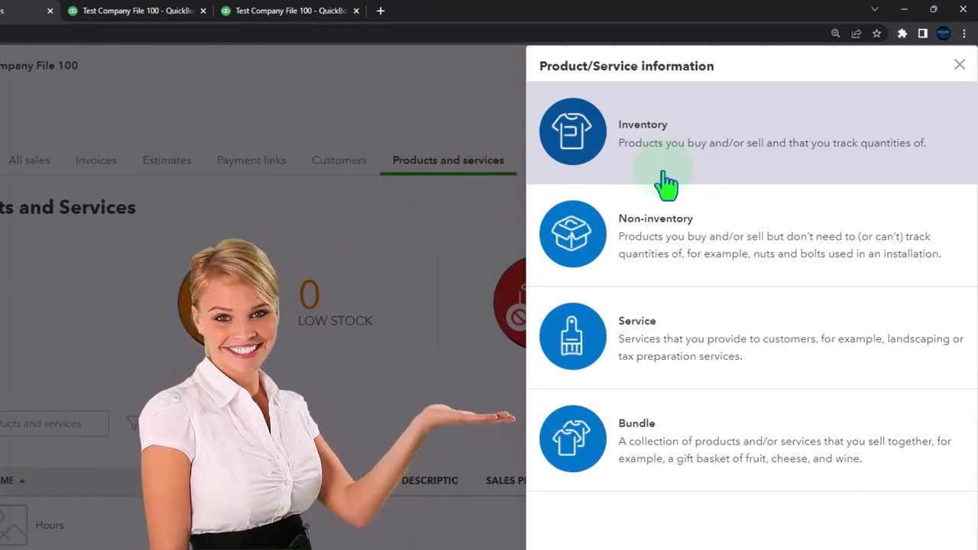
mouse_move(669, 233)
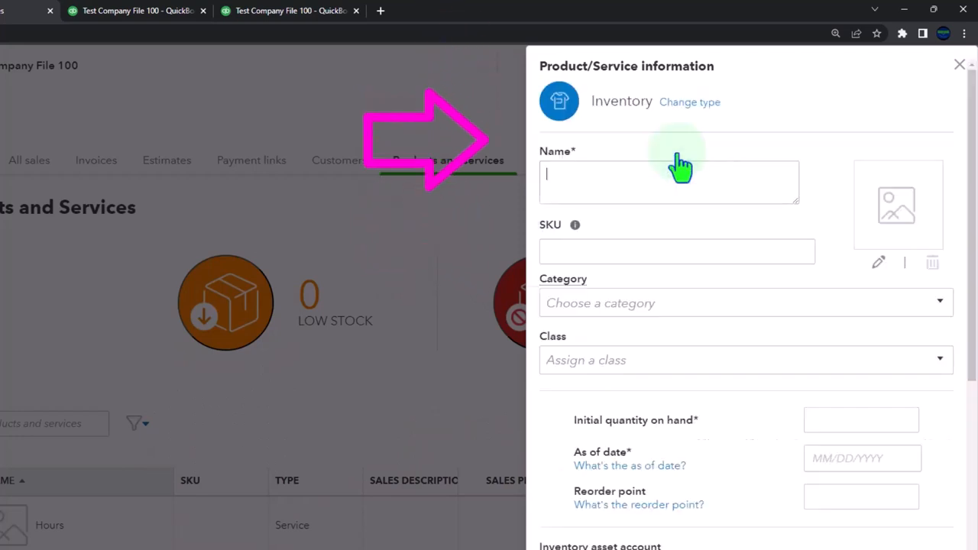
click(668, 182)
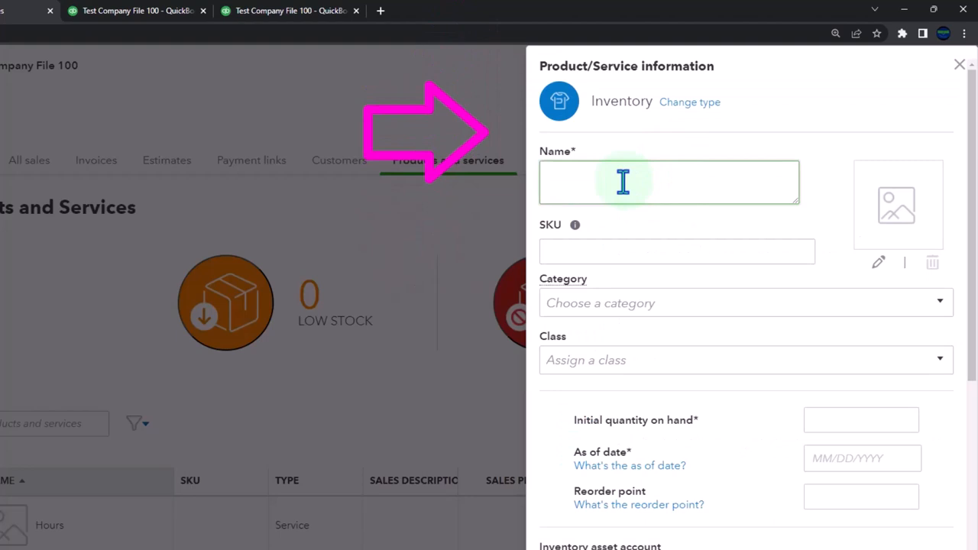
text(Pro)
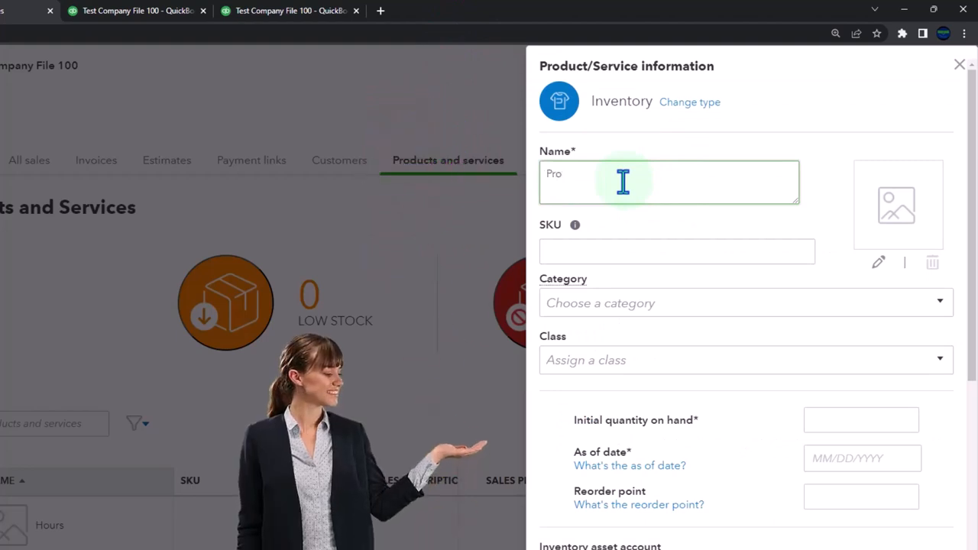
text(de)
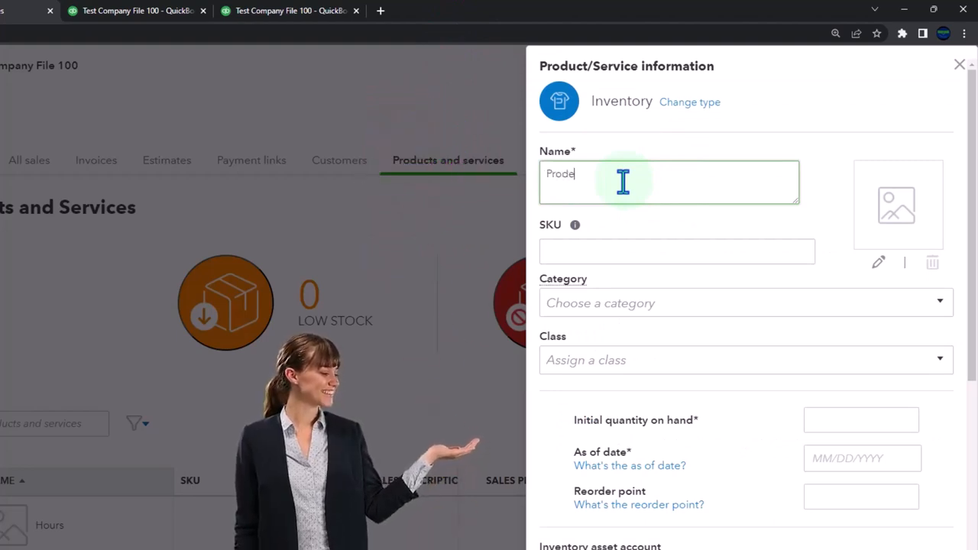
text(Product 1)
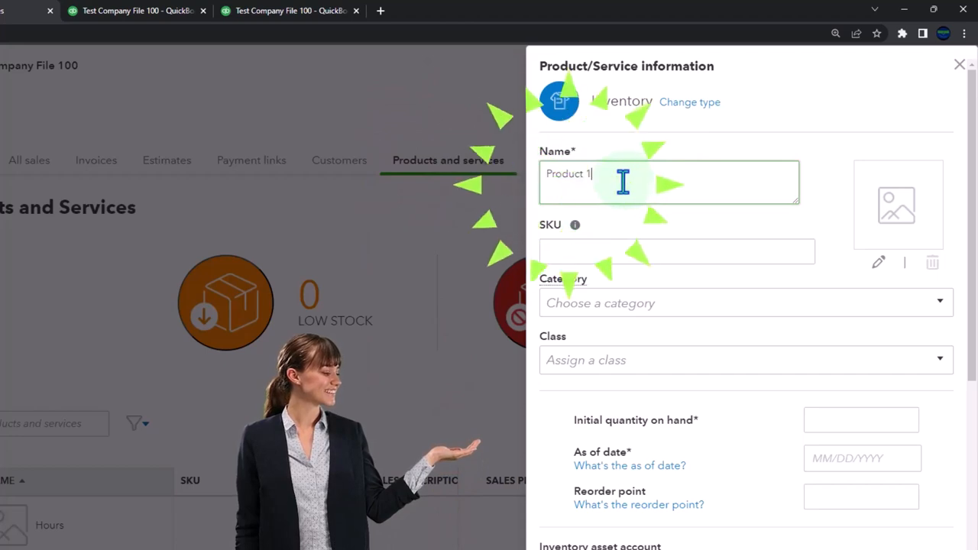
double_click(568, 173)
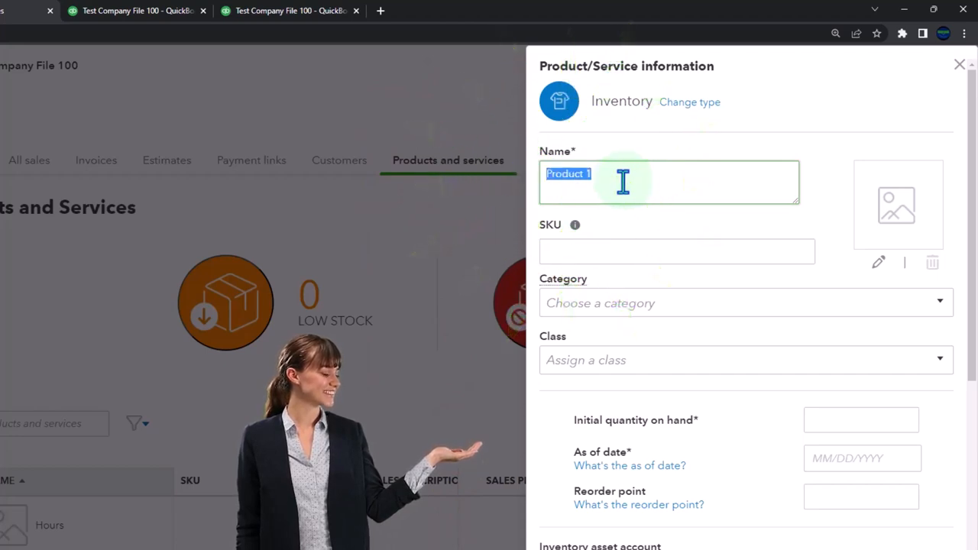
click(676, 251)
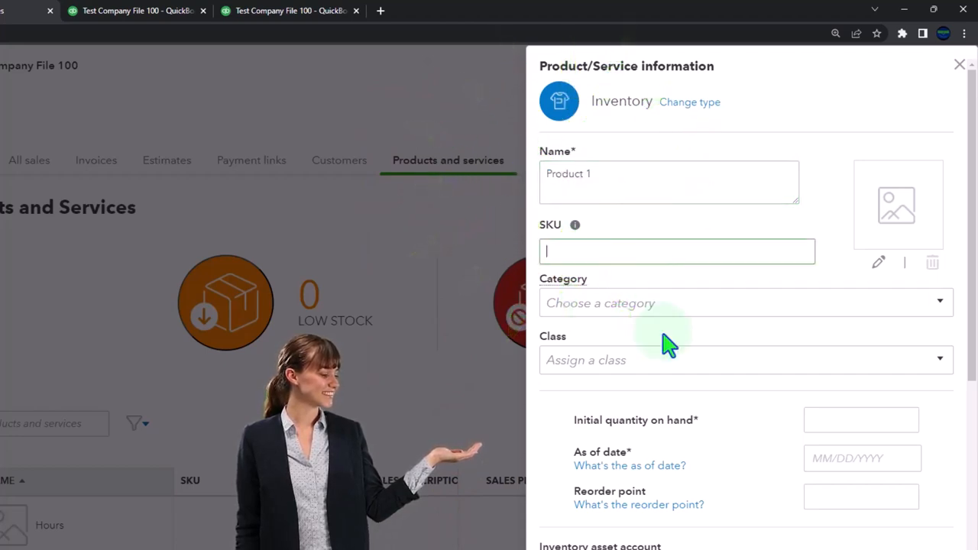
mouse_move(867, 248)
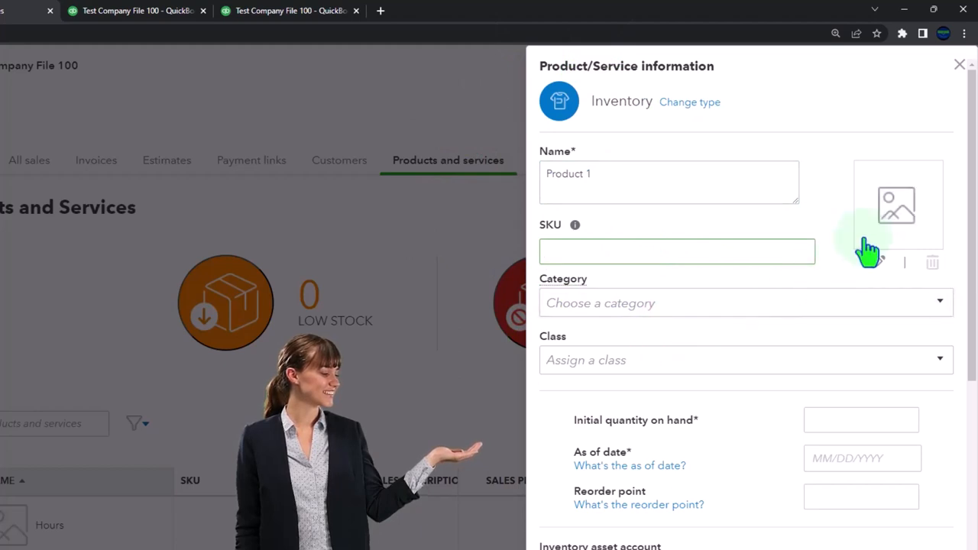
Set Product 1's quantity on hand to 0 as of 12/01/2022, leaving category blank
scroll(down, 3)
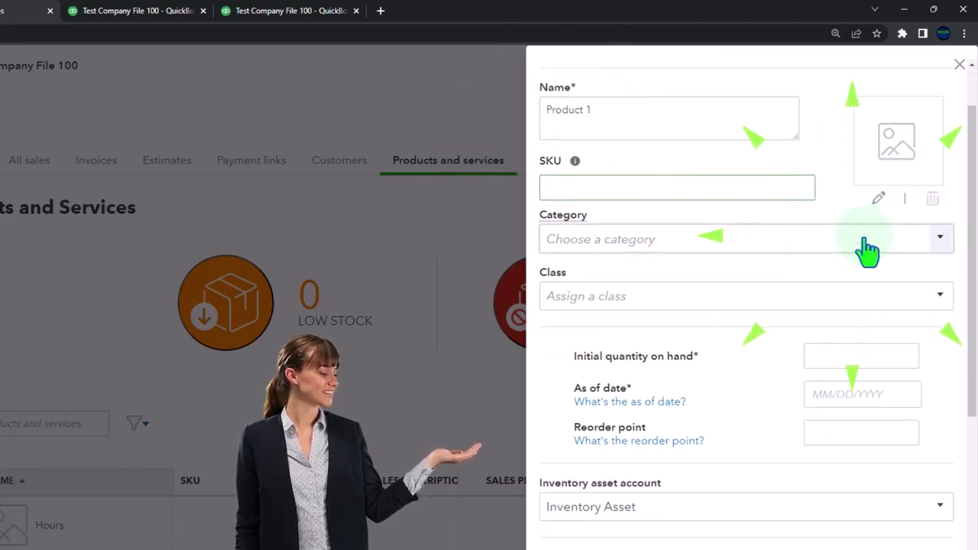
click(940, 238)
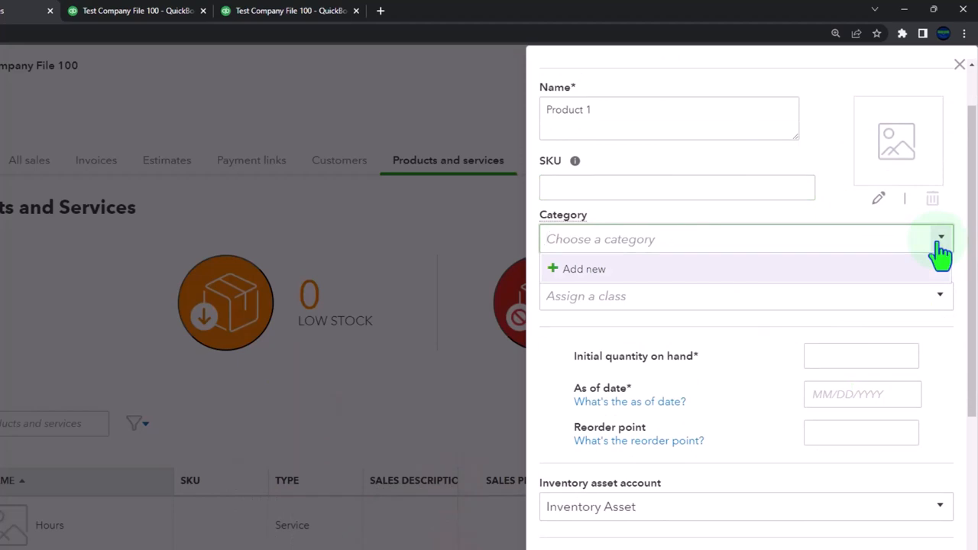
click(941, 238)
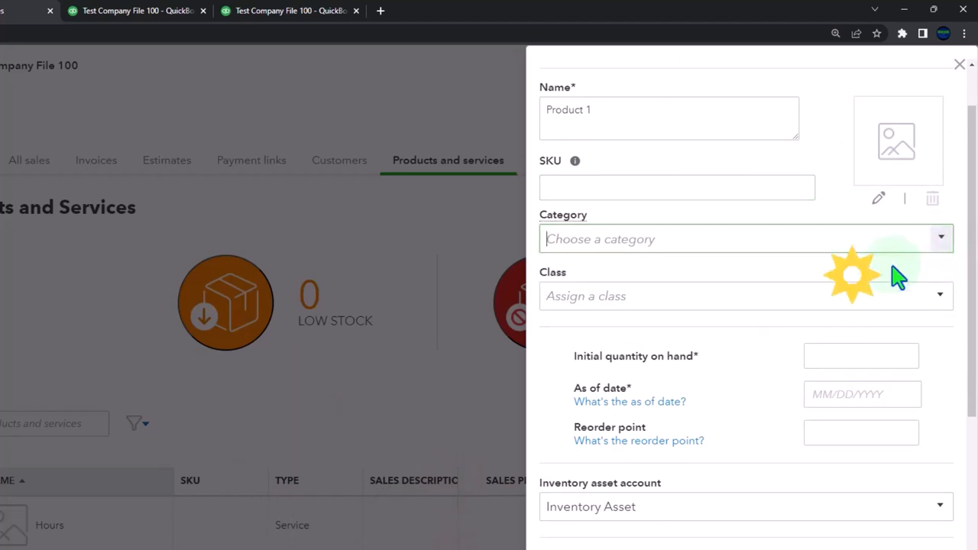
scroll(down, 3)
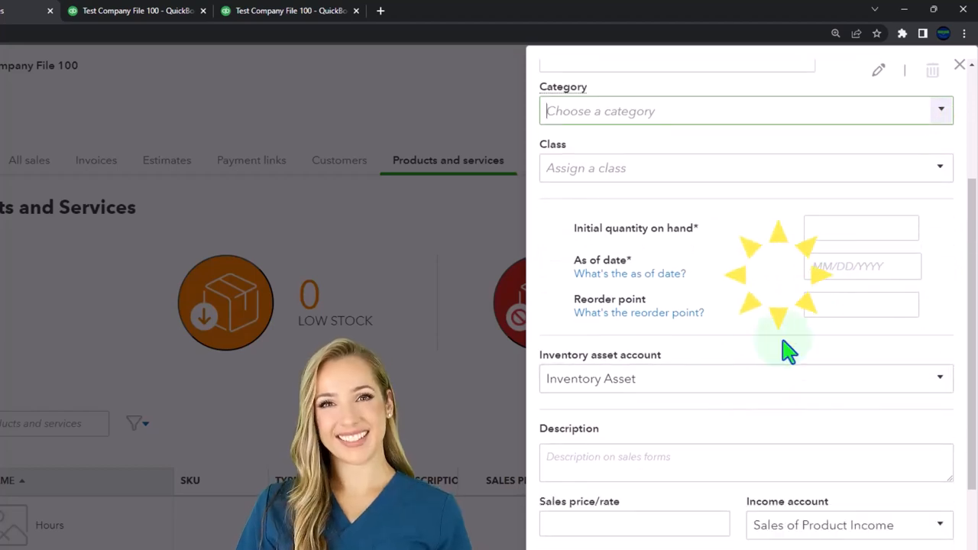
click(860, 228)
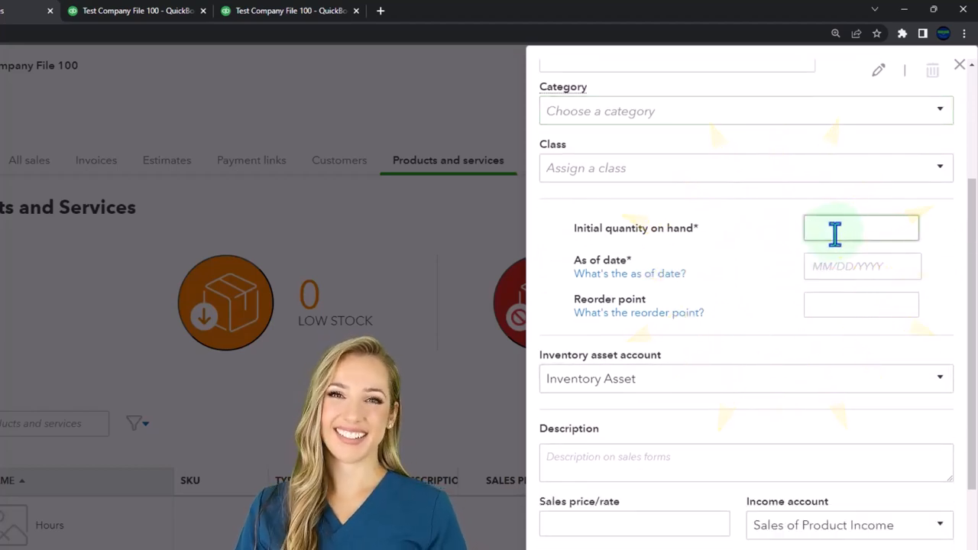
text(0)
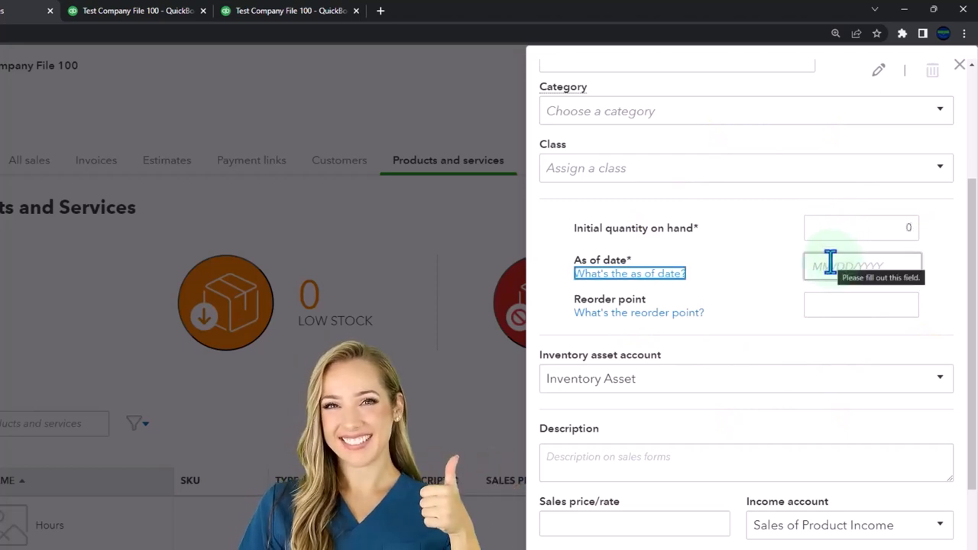
click(861, 278)
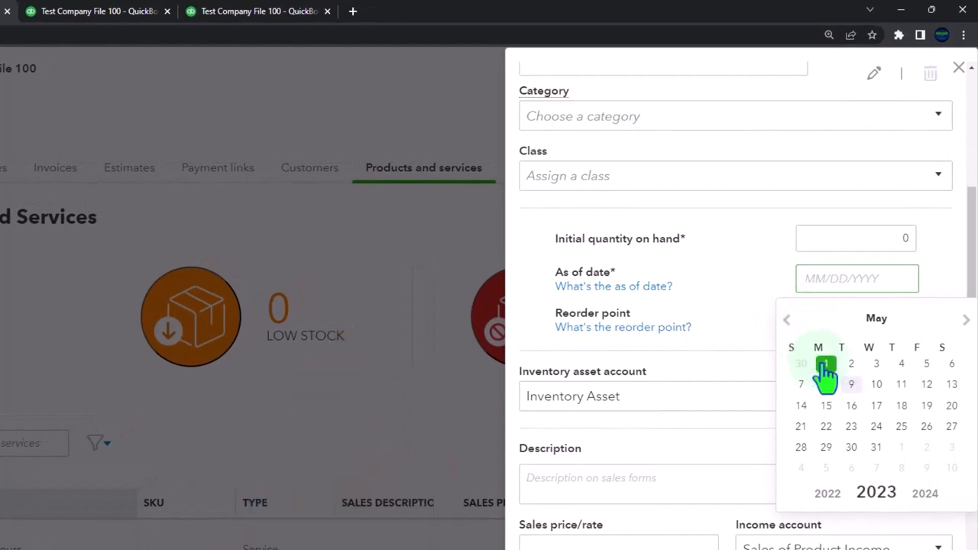
click(786, 319)
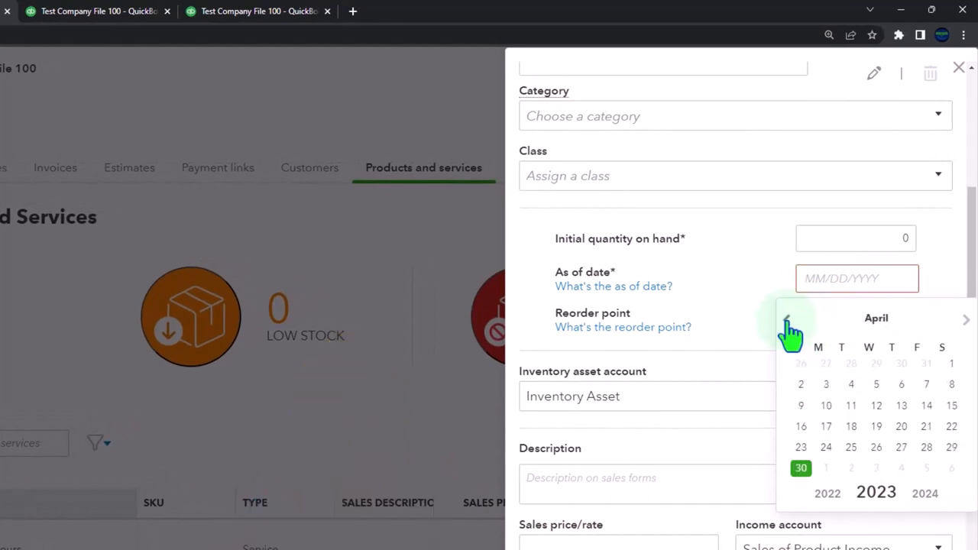
click(787, 319)
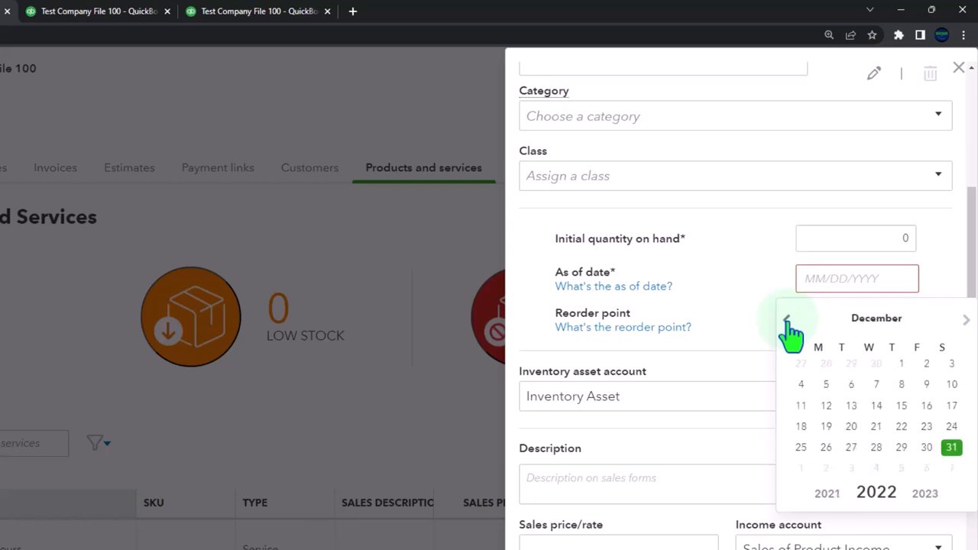
click(900, 362)
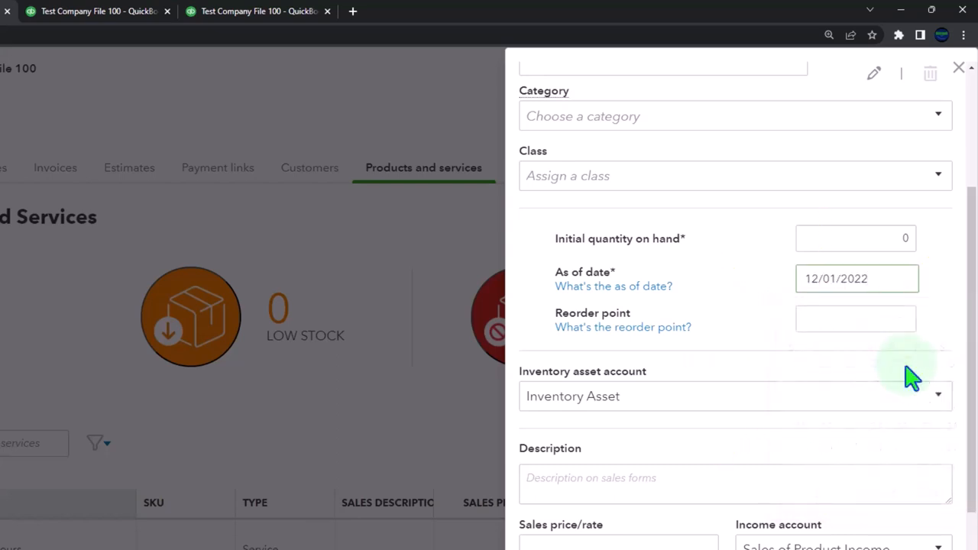
click(854, 319)
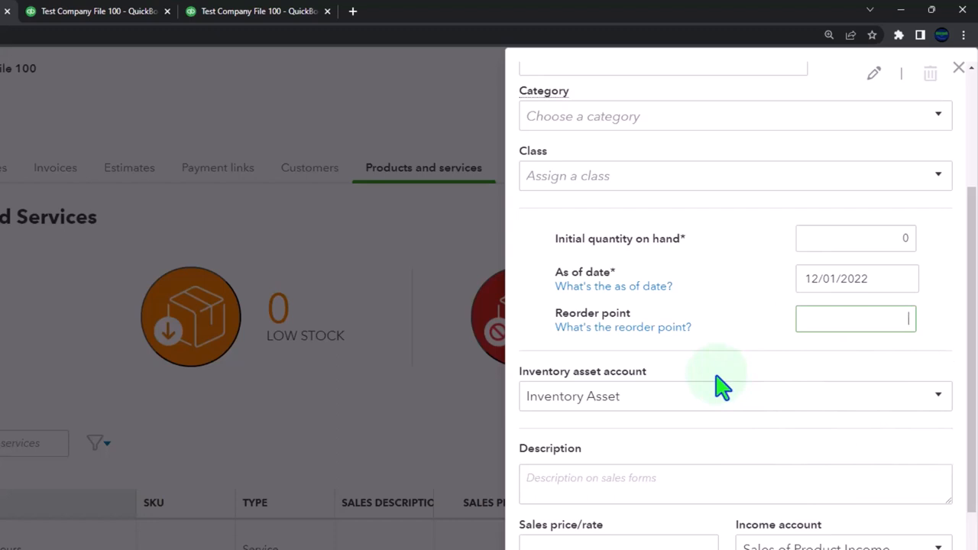
Fill Product 1's descriptions, sales price 100 and cost 75 under Cost of goods sold
scroll(down, 3)
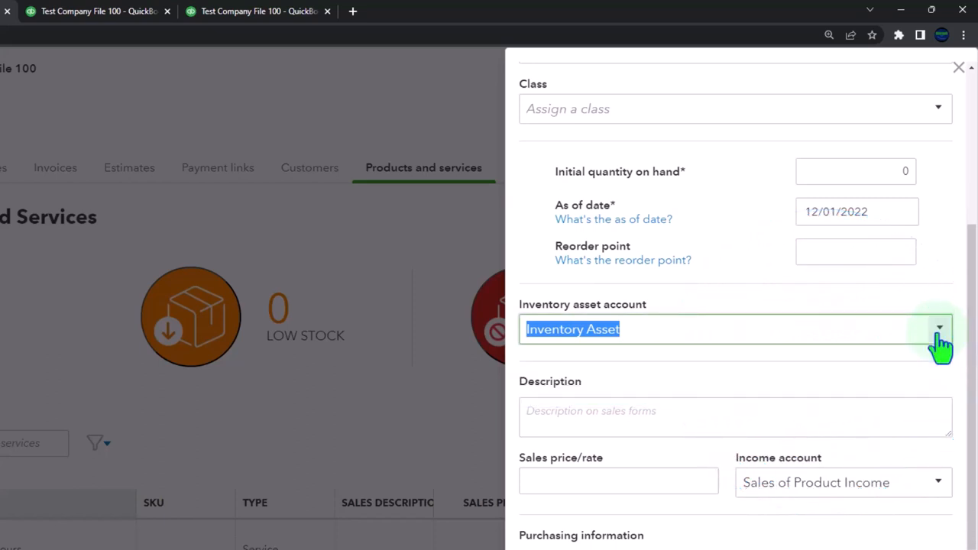
mouse_move(684, 370)
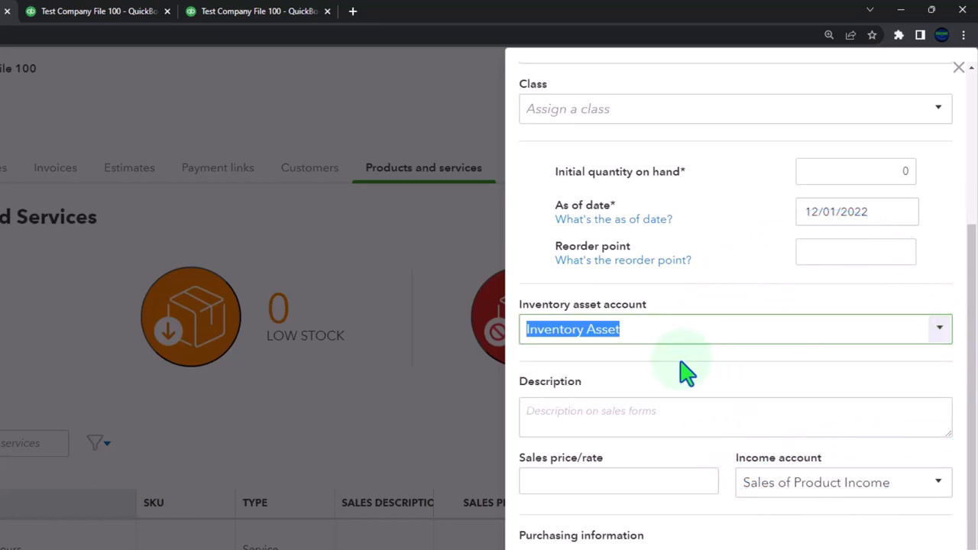
text(Product 1)
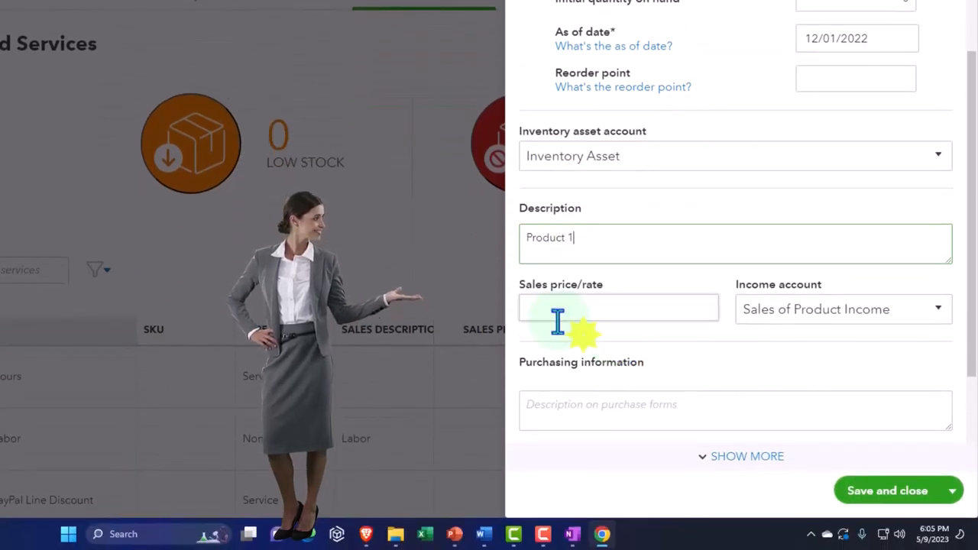
scroll(down, 3)
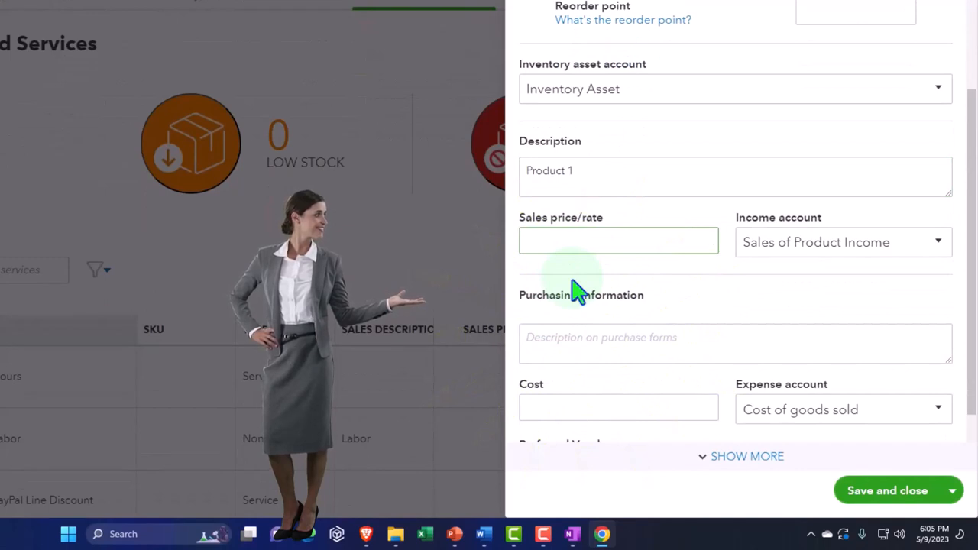
click(618, 241)
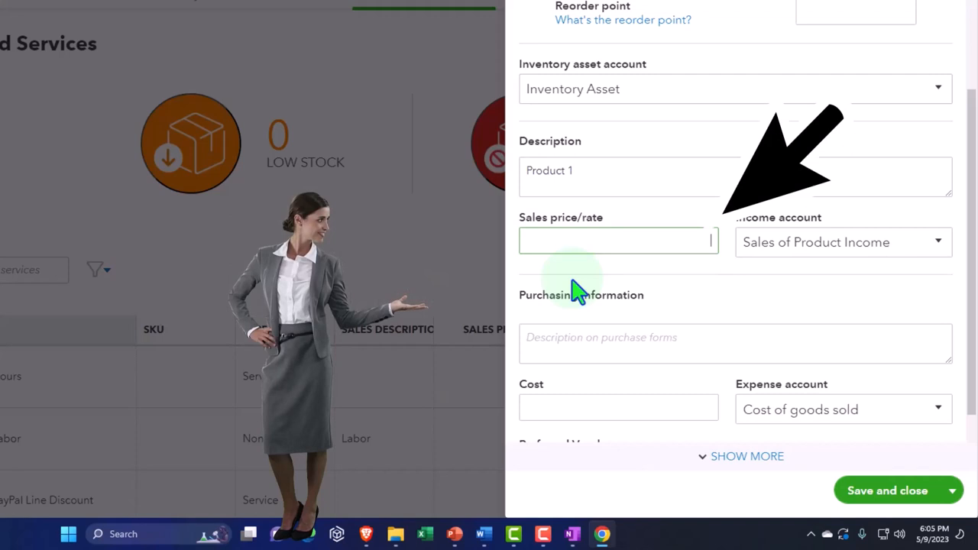
text(100)
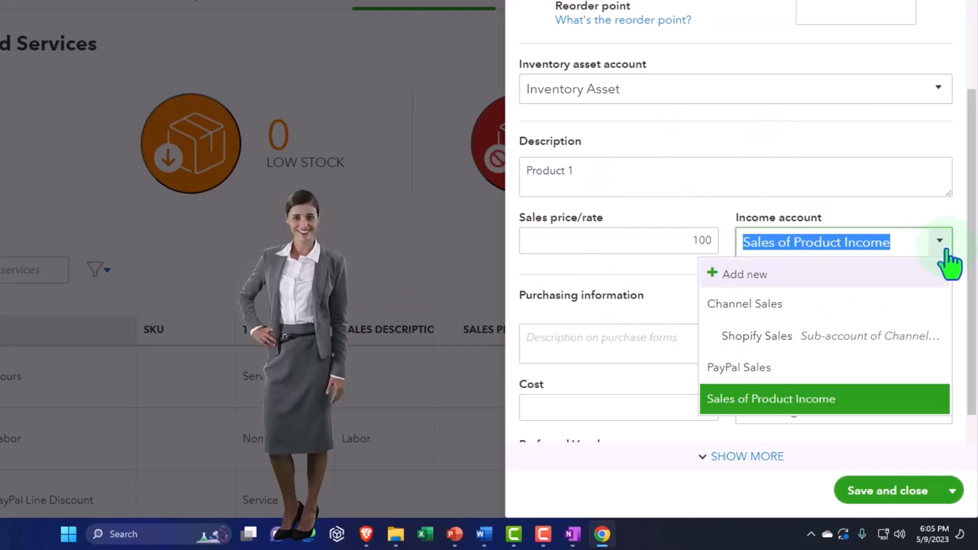
click(771, 398)
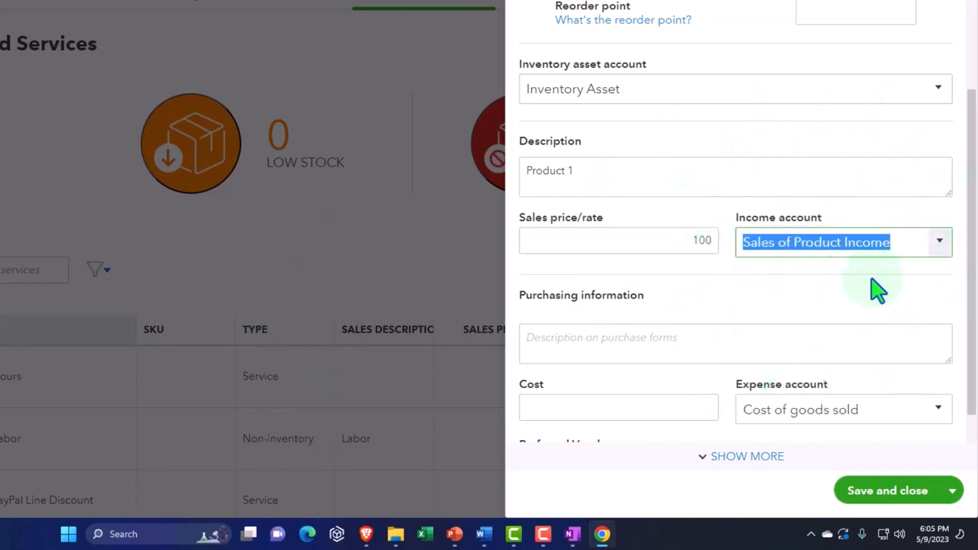
text(Product 1)
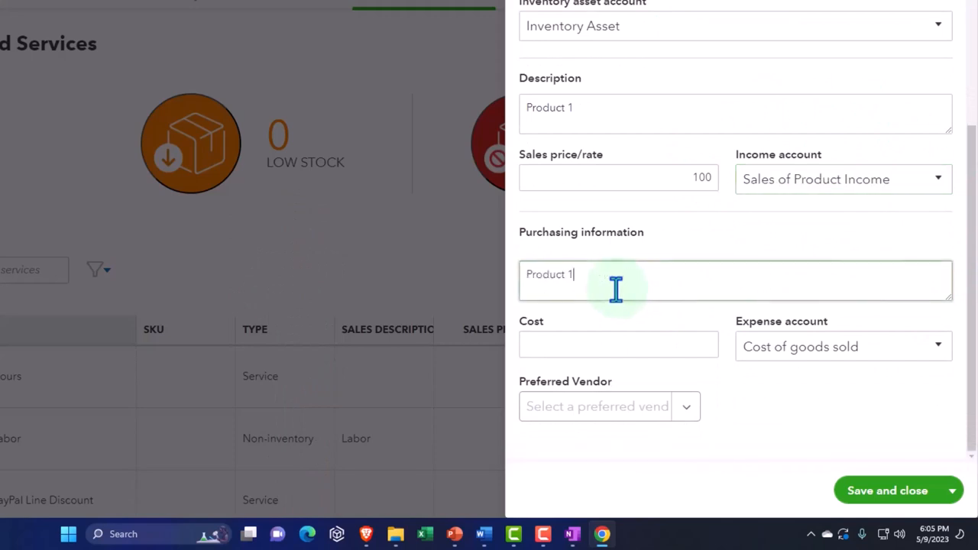
click(617, 344)
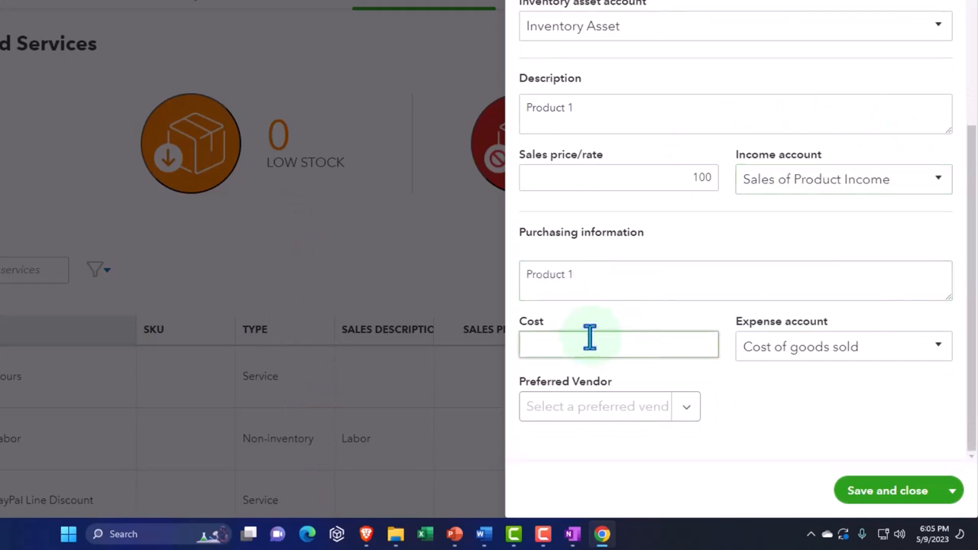
text(75)
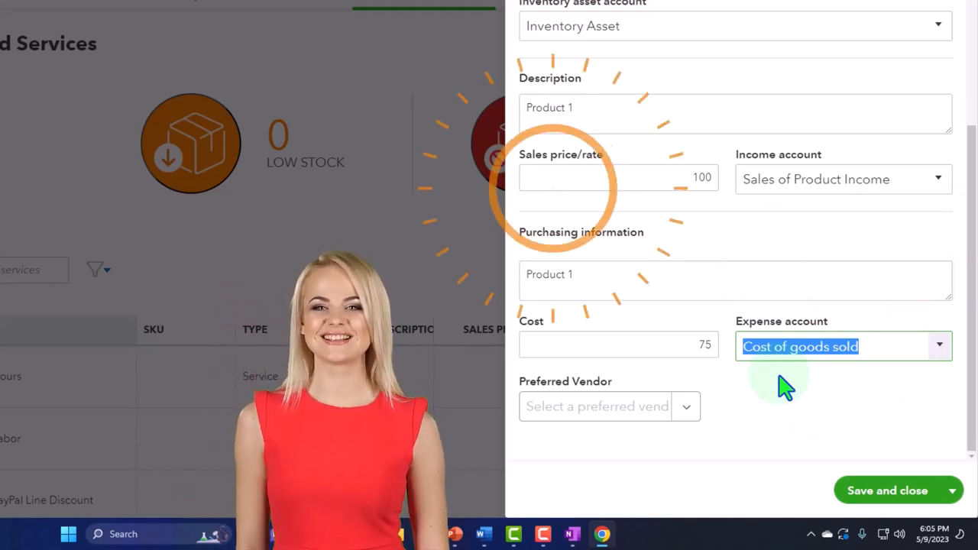
click(685, 406)
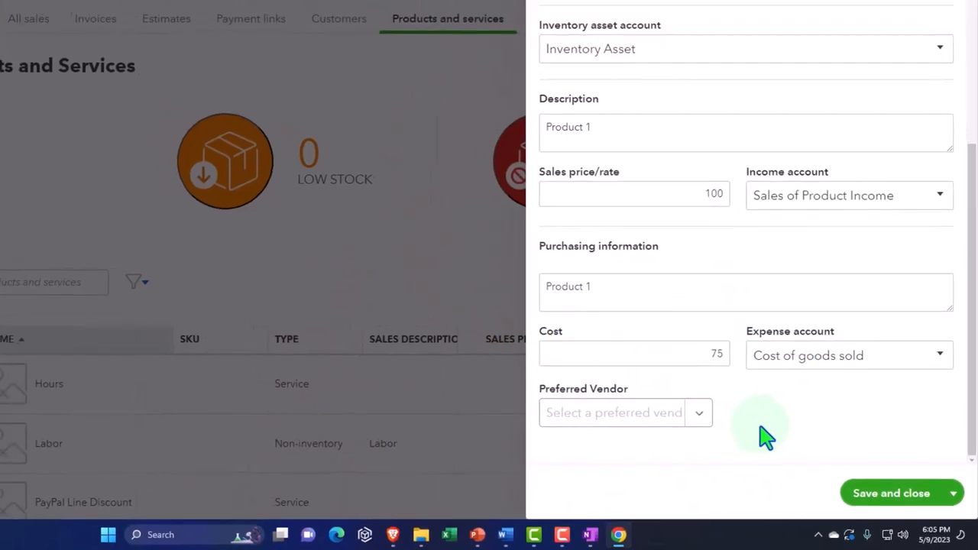
click(891, 493)
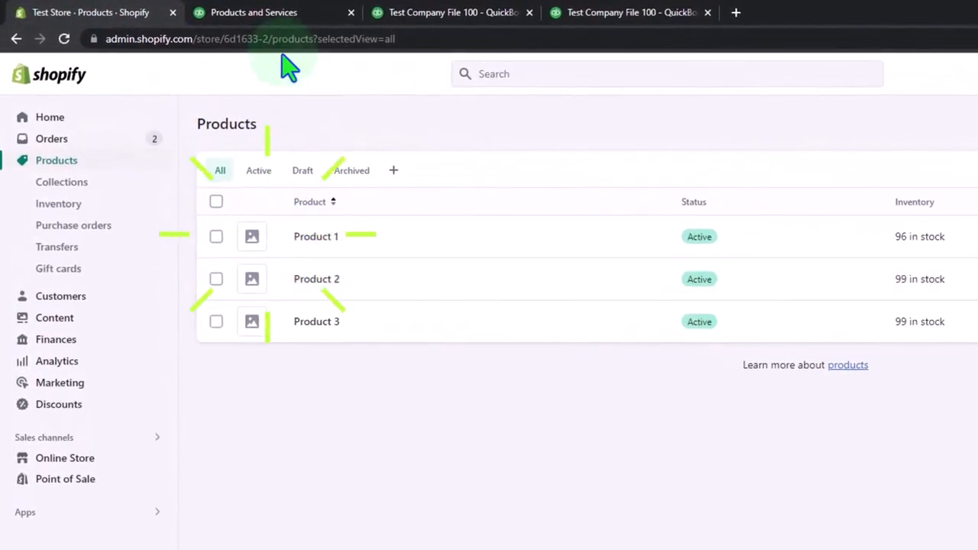
Complete Produce 2's quantity on hand and purchase cost, saving it priced at 200
click(246, 12)
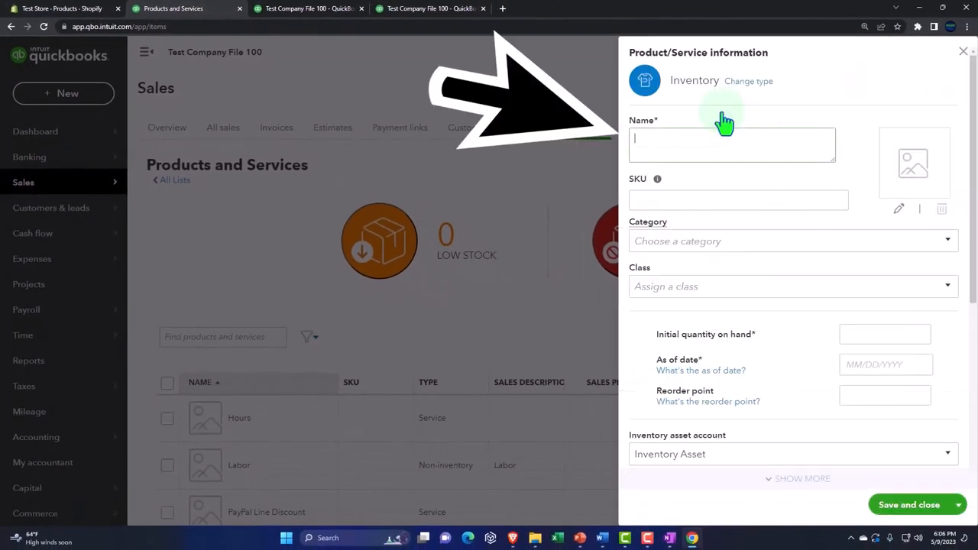
text(Pr)
click(885, 333)
text(0)
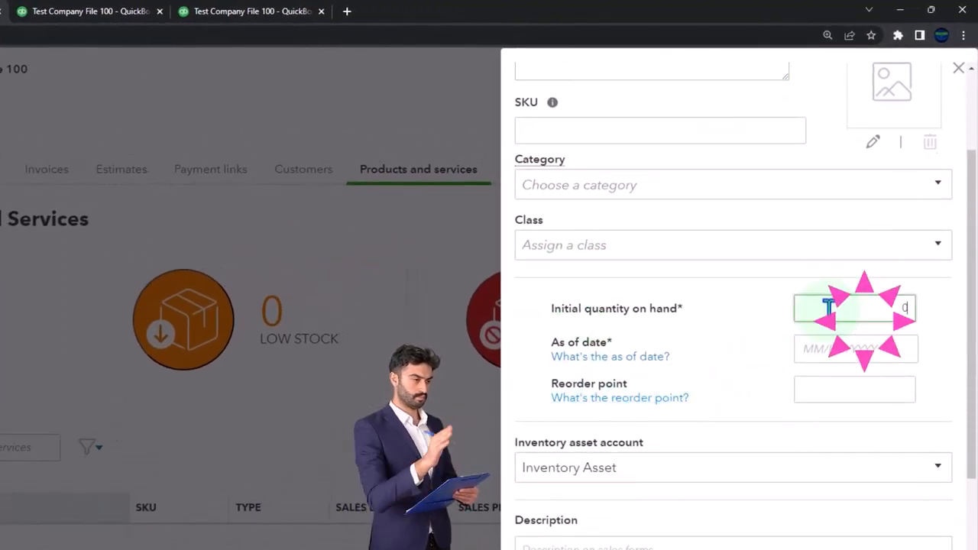
click(854, 348)
text(2)
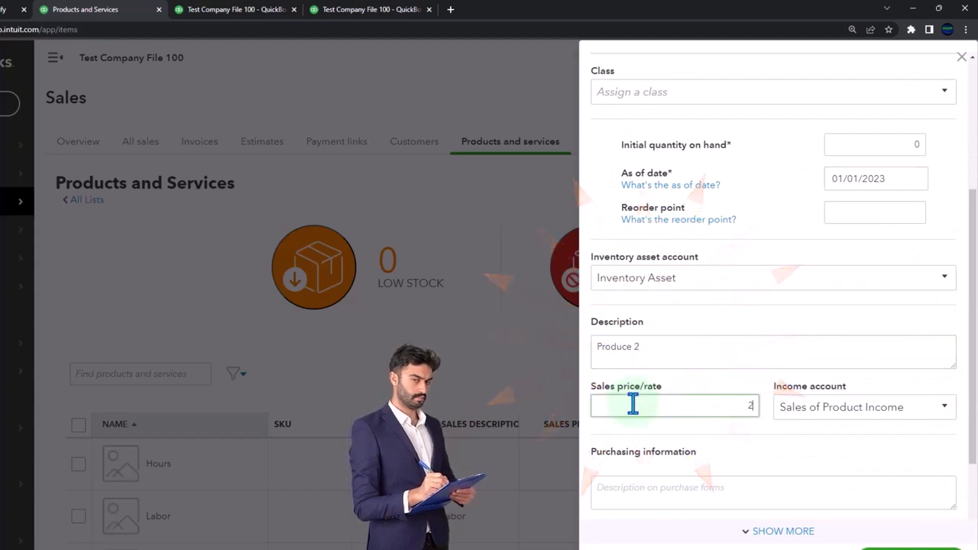
text(00)
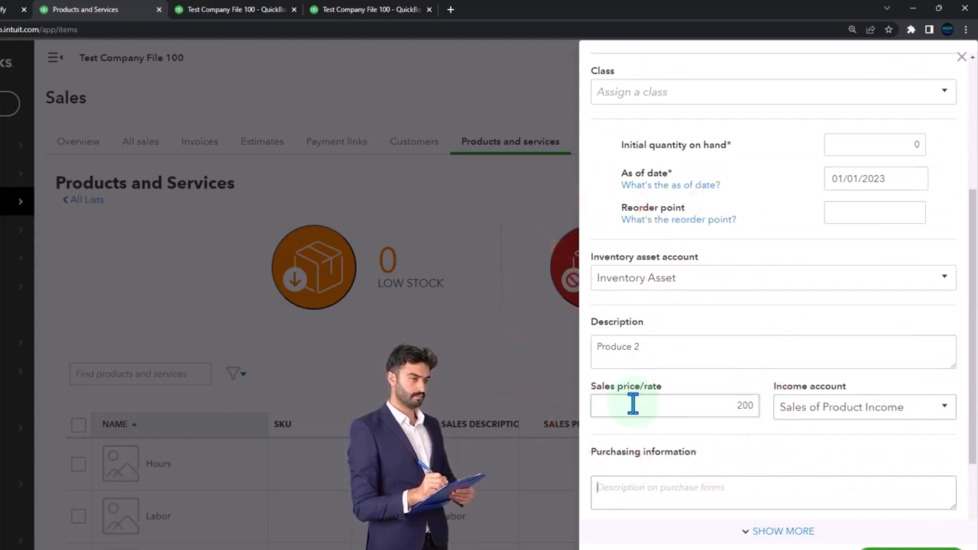
scroll(down, 3)
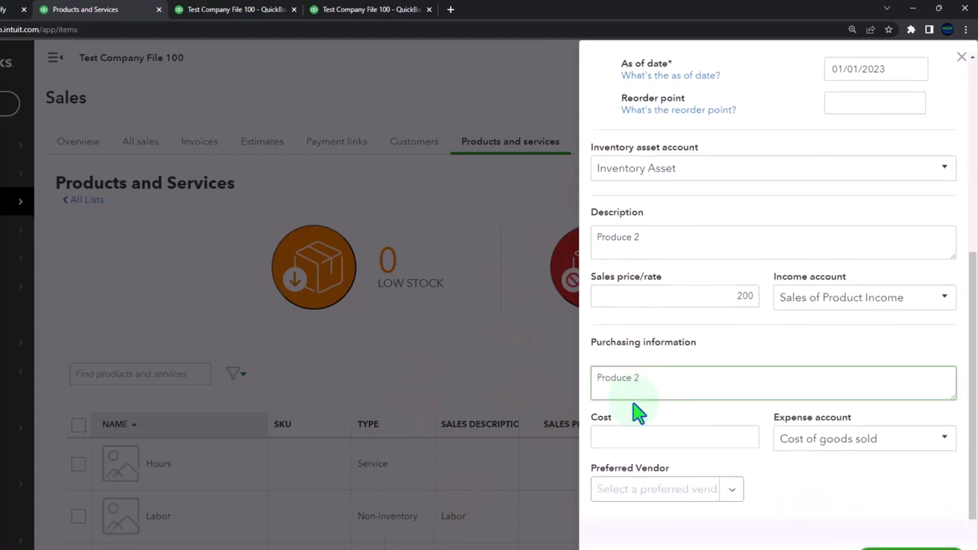
click(674, 437)
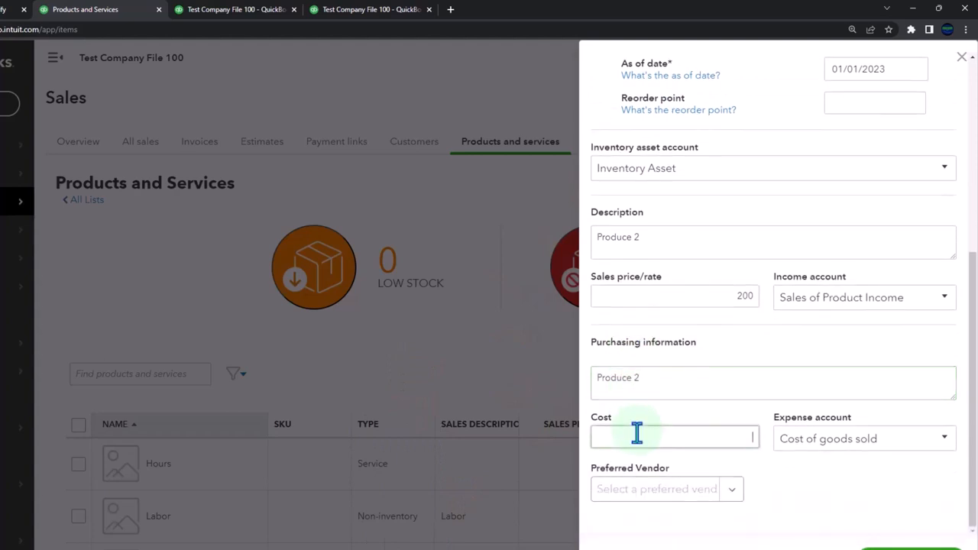
text(50)
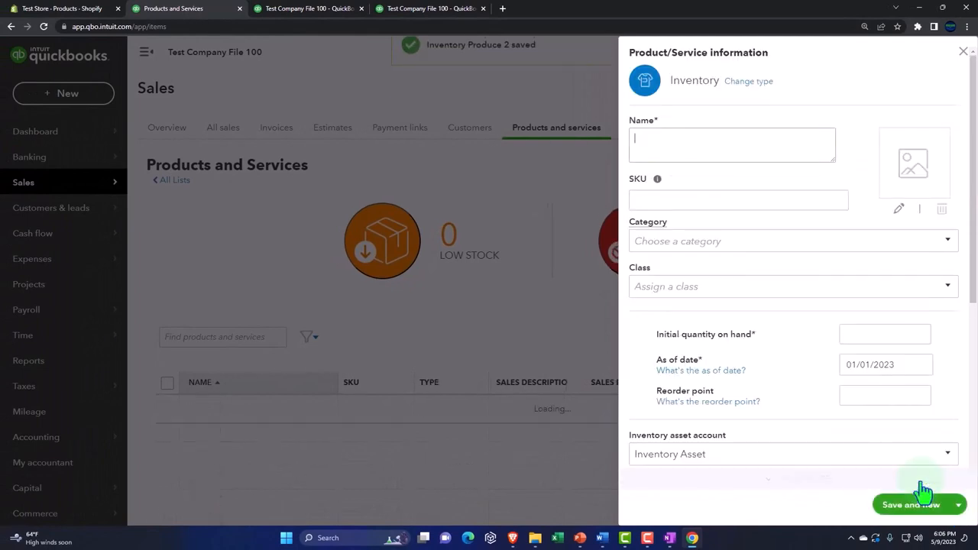
Add inventory item Product 3 with quantity 0, price 300 and cost 210, then save and close
text(P)
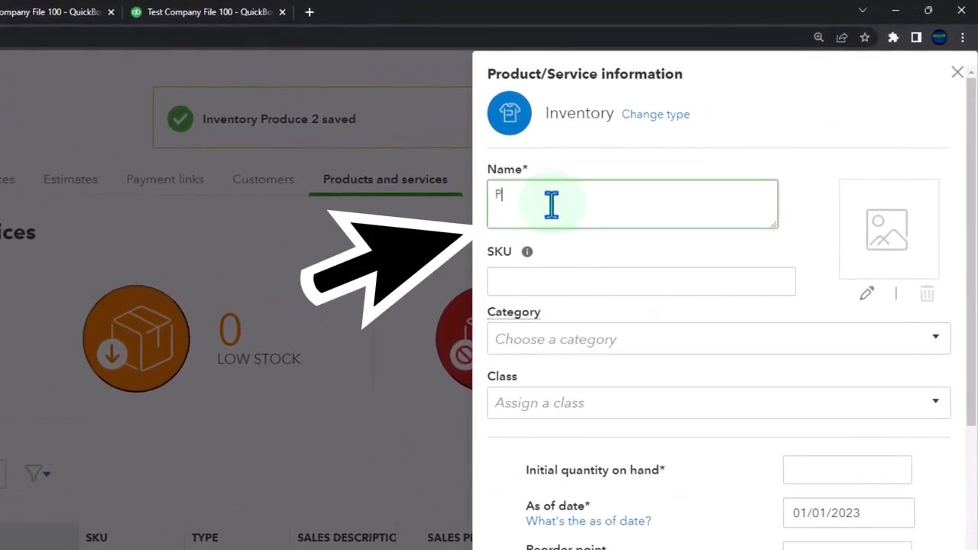
text(ro)
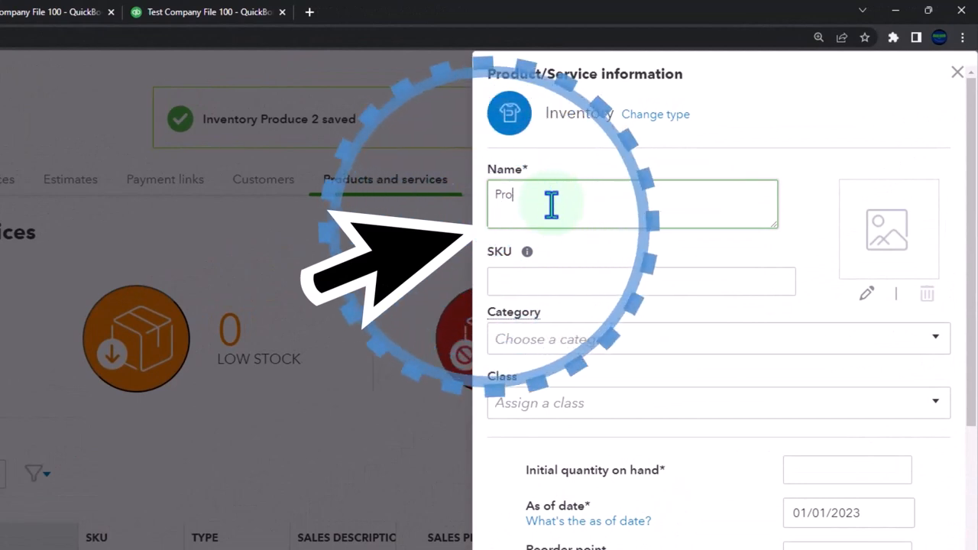
text(Product 3)
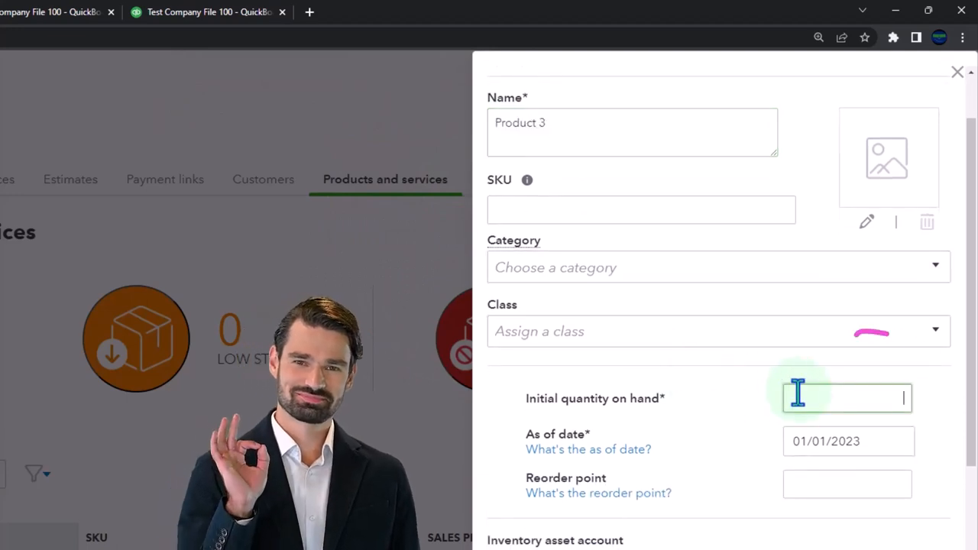
click(848, 441)
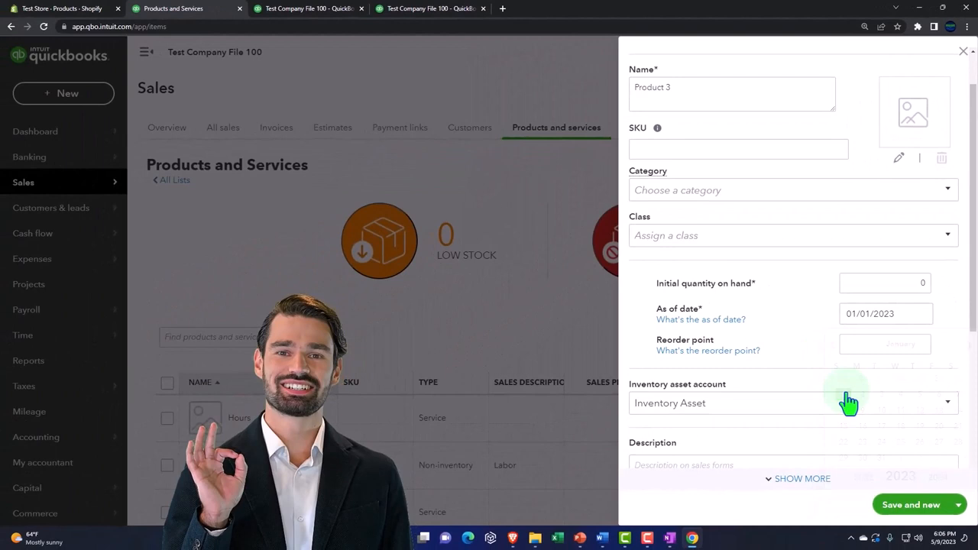
click(884, 336)
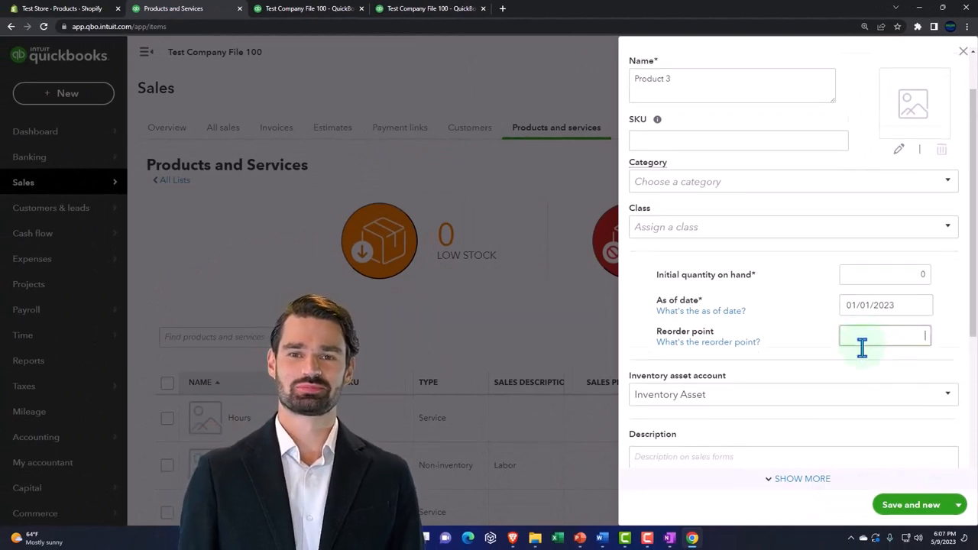
scroll(down, 3)
text(Product 3)
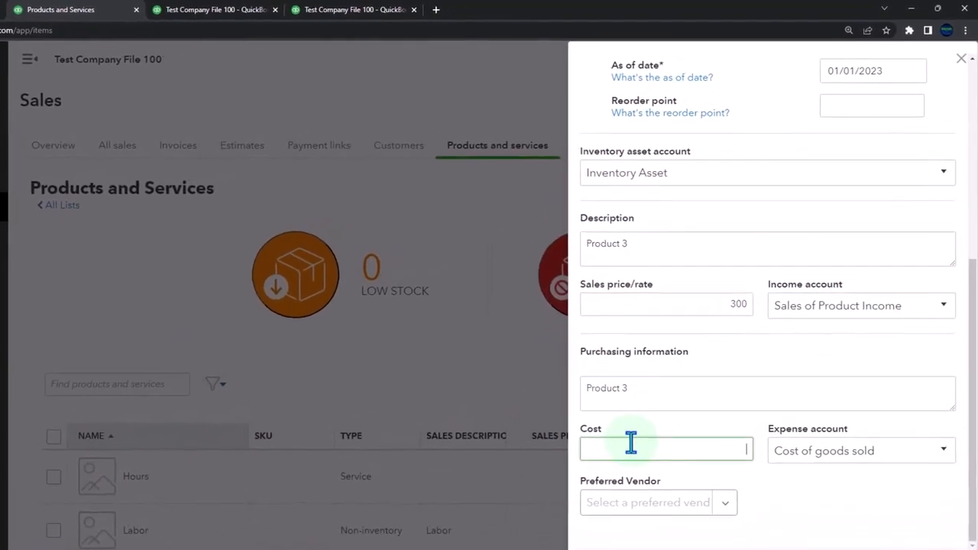
text(210)
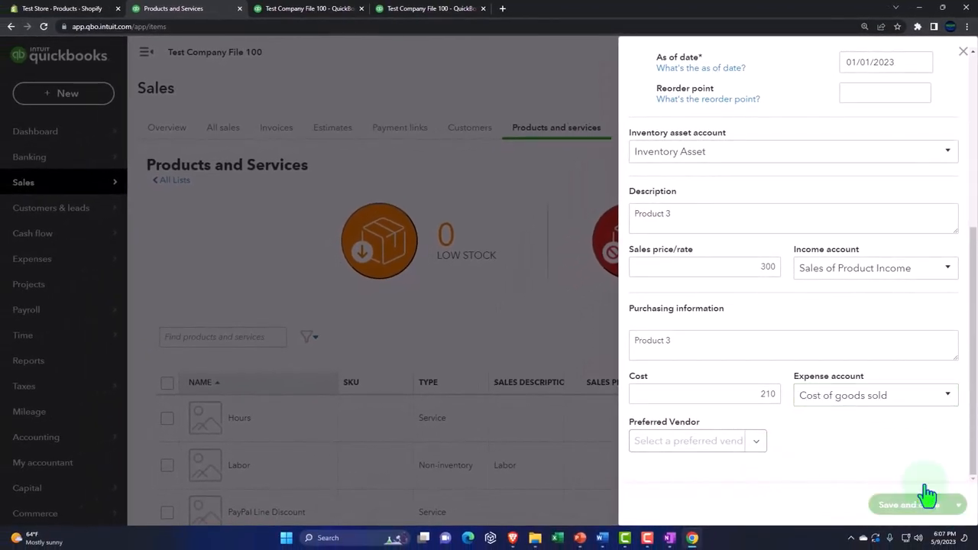
click(903, 504)
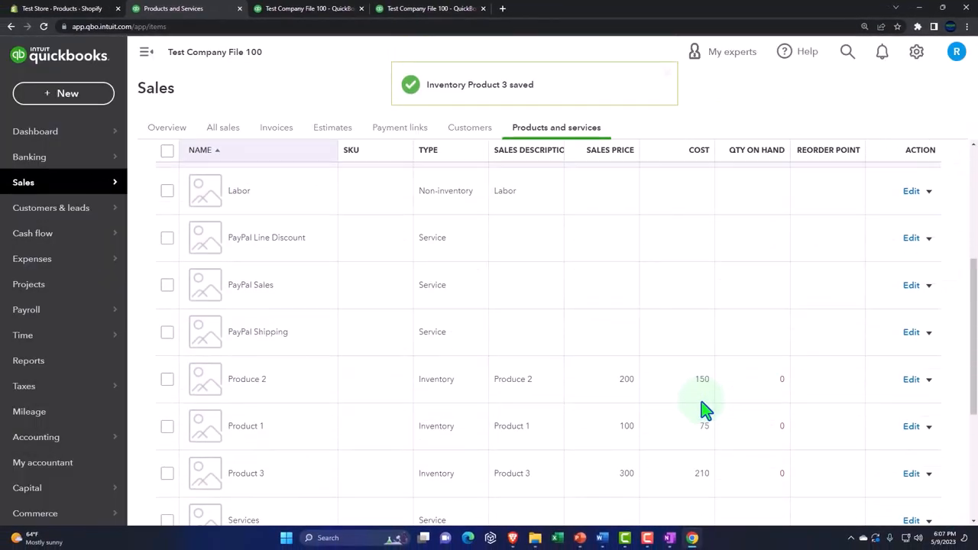
Review Product 1, Produce 2 and Product 3 in the list, then open the + New menu
scroll(down, 3)
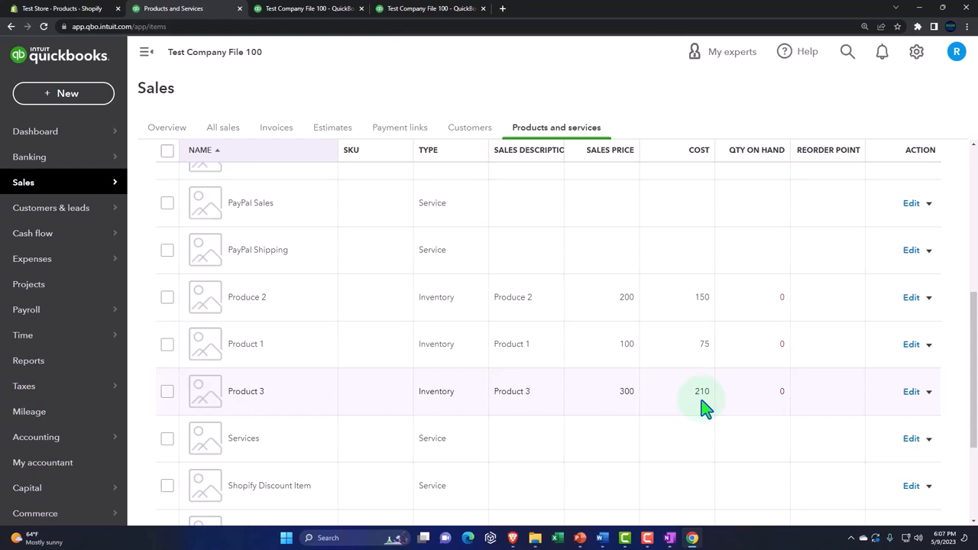
mouse_move(691, 404)
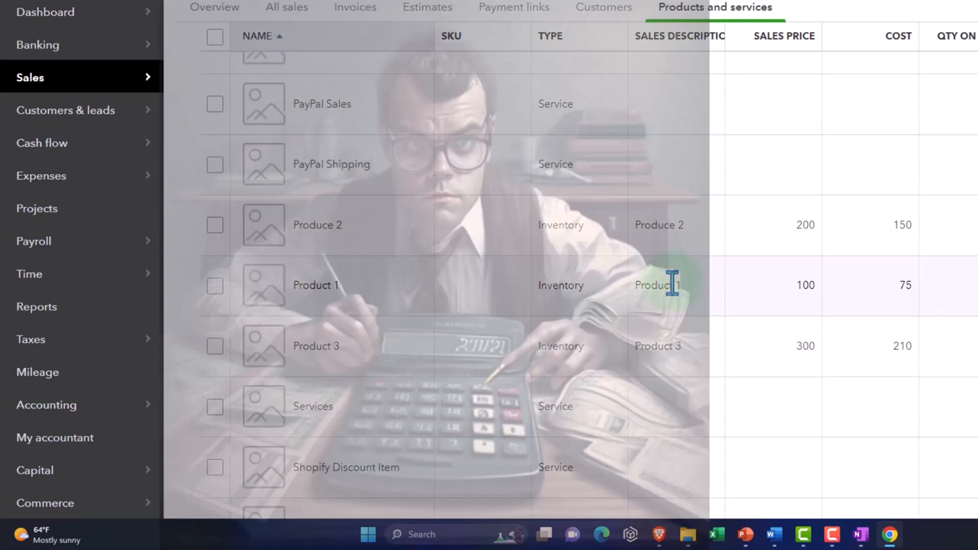
click(657, 284)
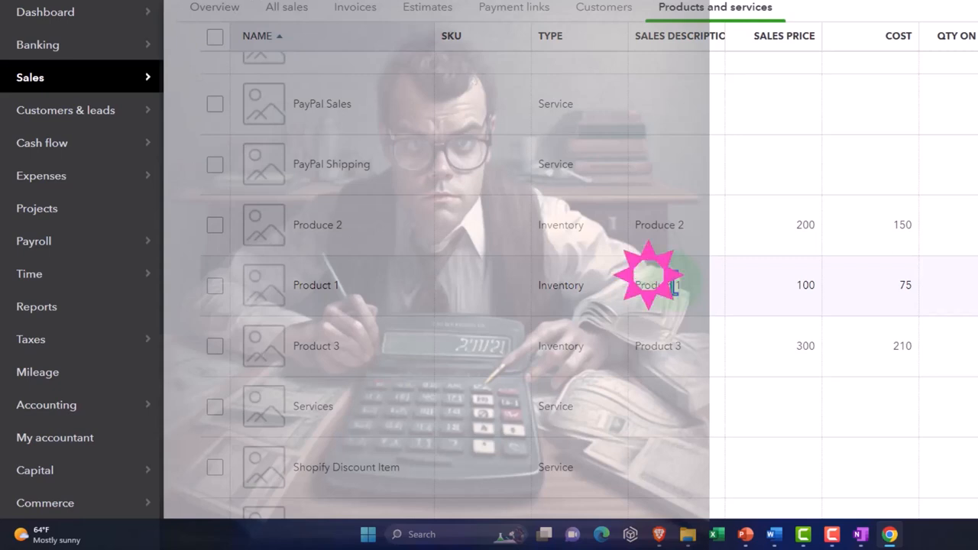
click(657, 285)
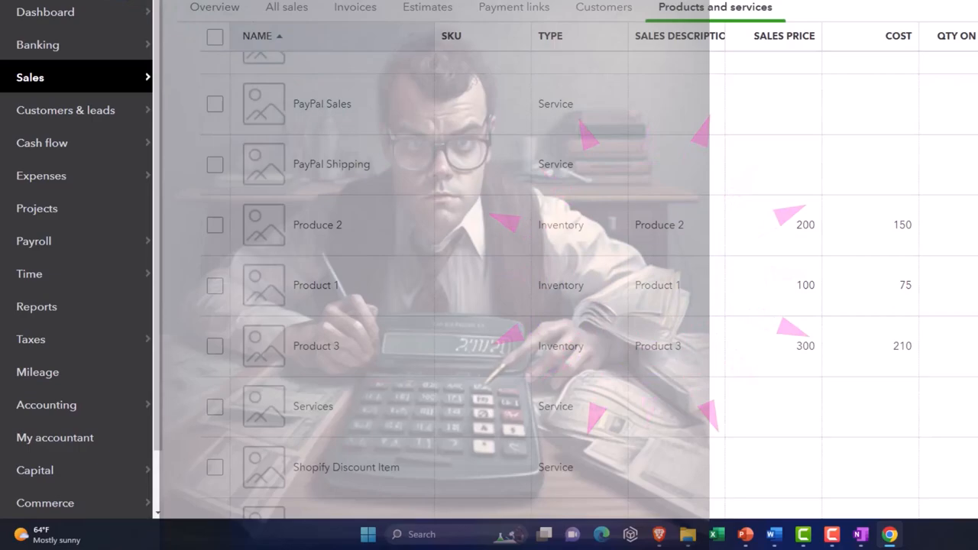
click(79, 31)
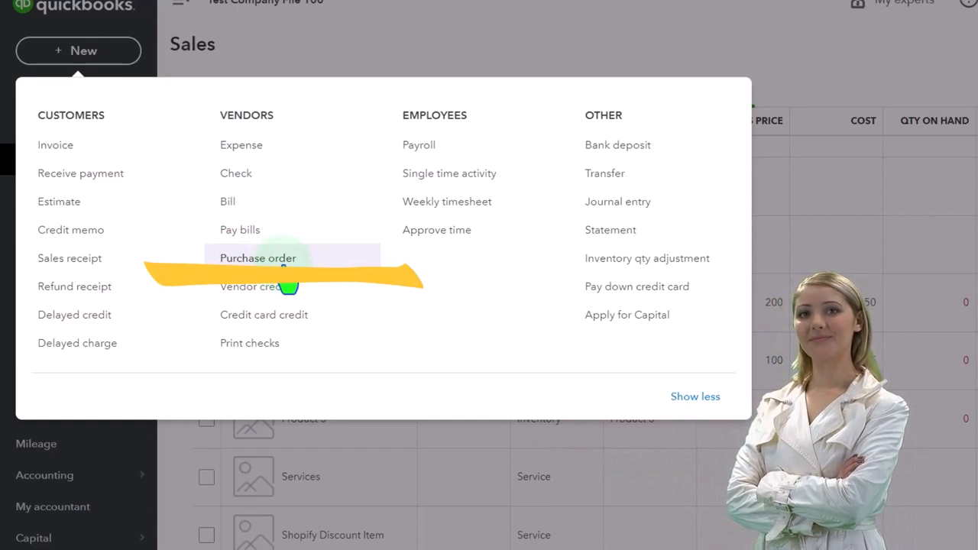
mouse_move(283, 144)
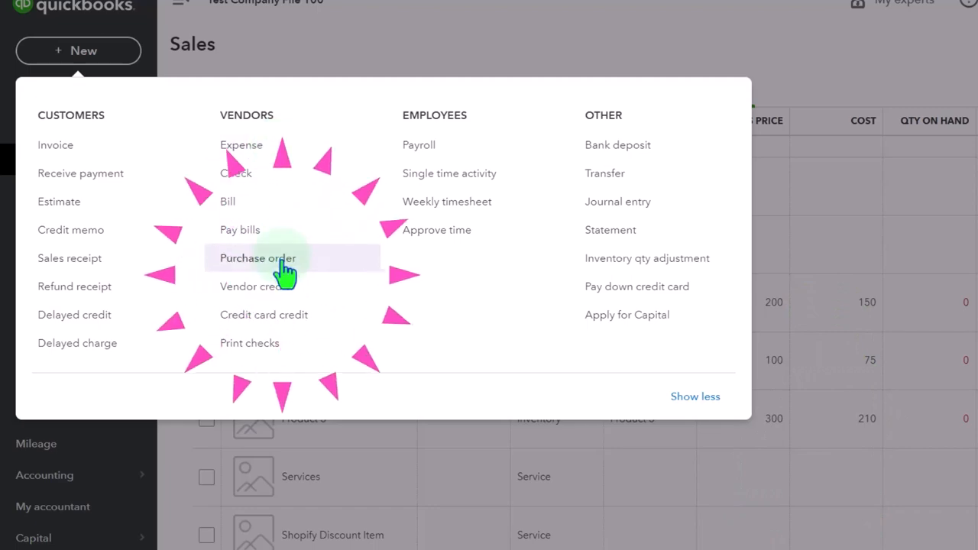
Start a purchase order and enter Vendor P1 as a new vendor
click(257, 257)
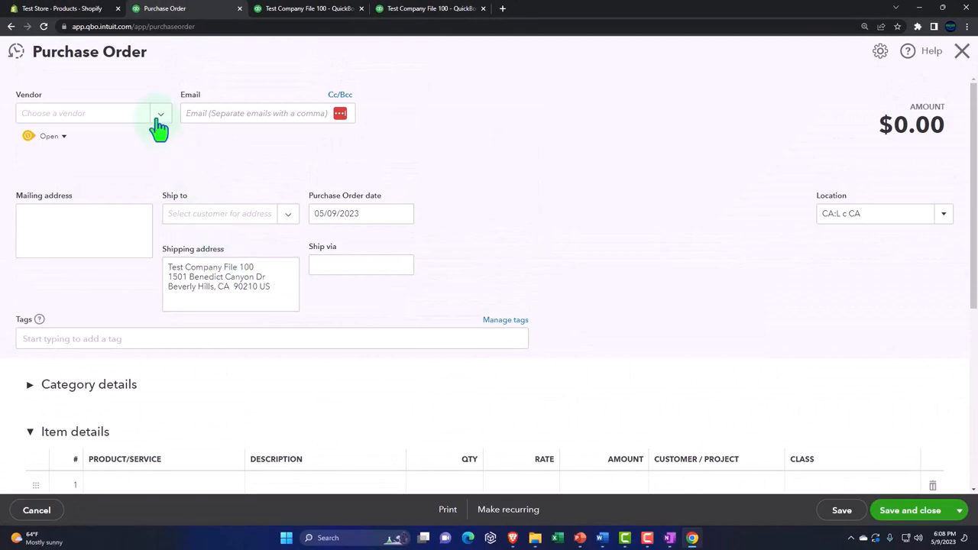
click(161, 113)
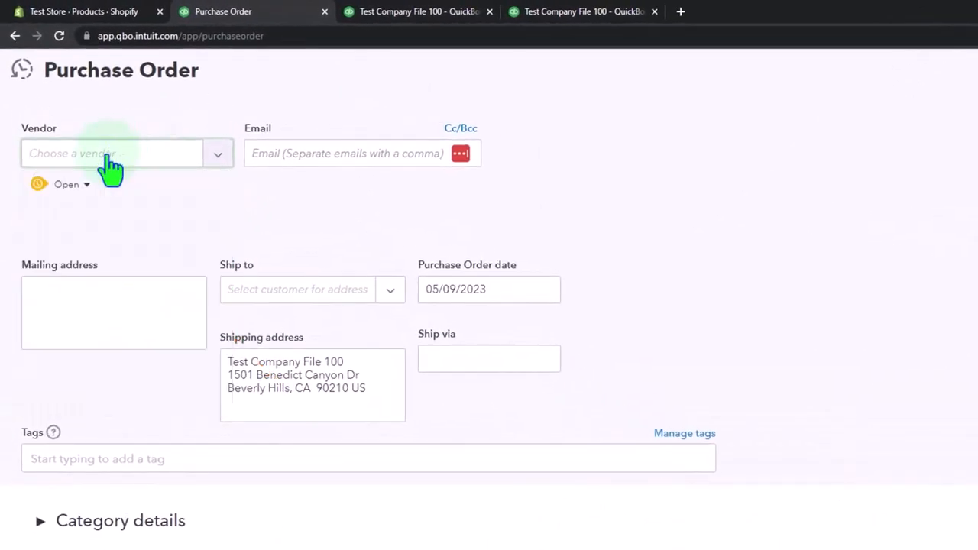
text(Vendor)
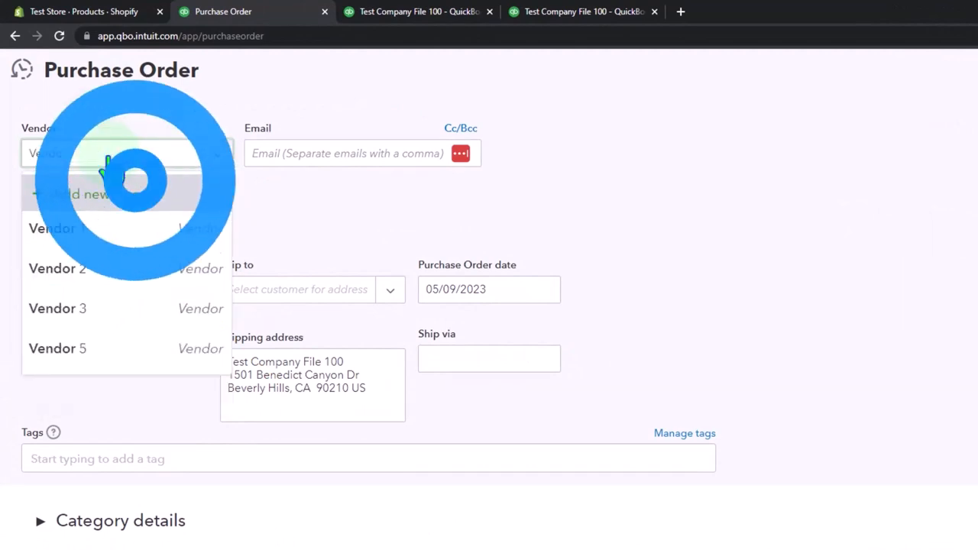
text(Vendor P1)
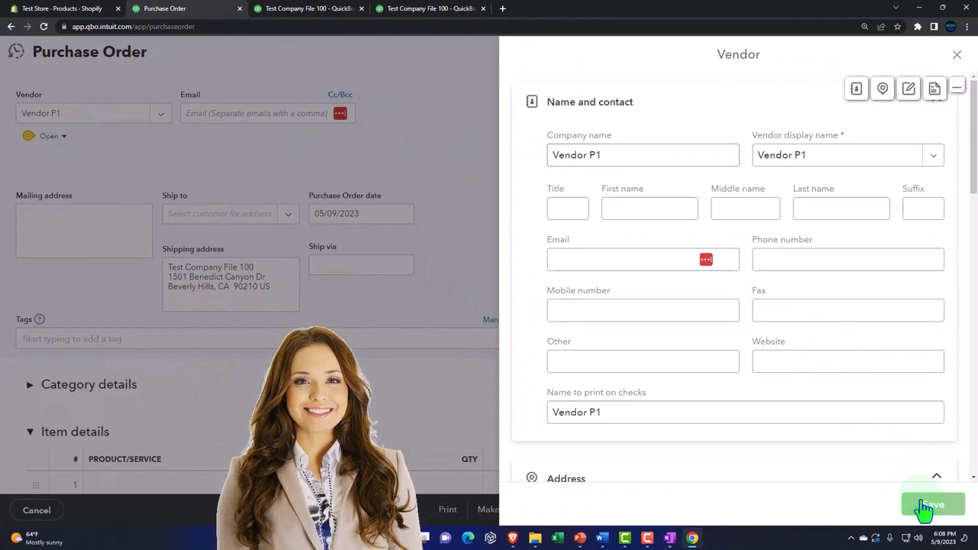
Save Vendor P1 to the purchase order and begin typing a new order date
click(932, 505)
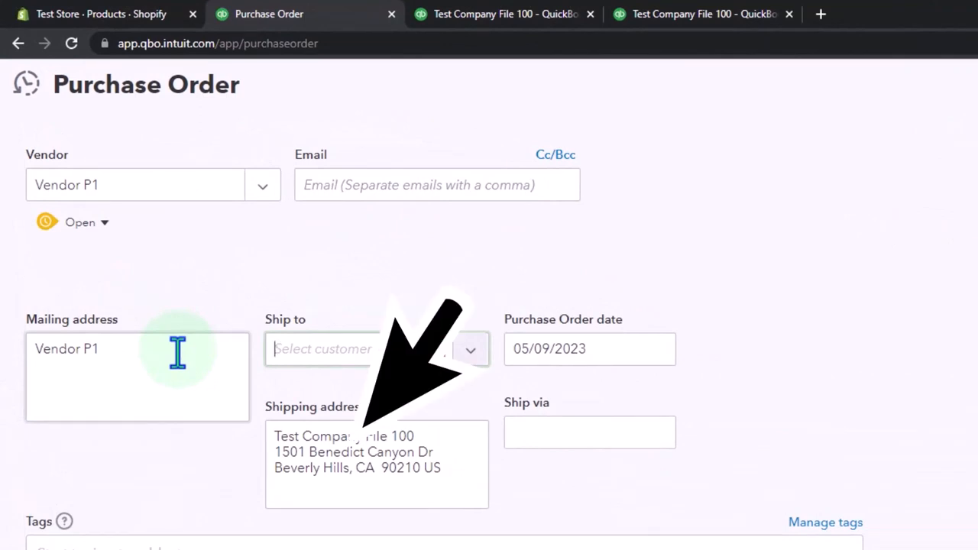
click(377, 464)
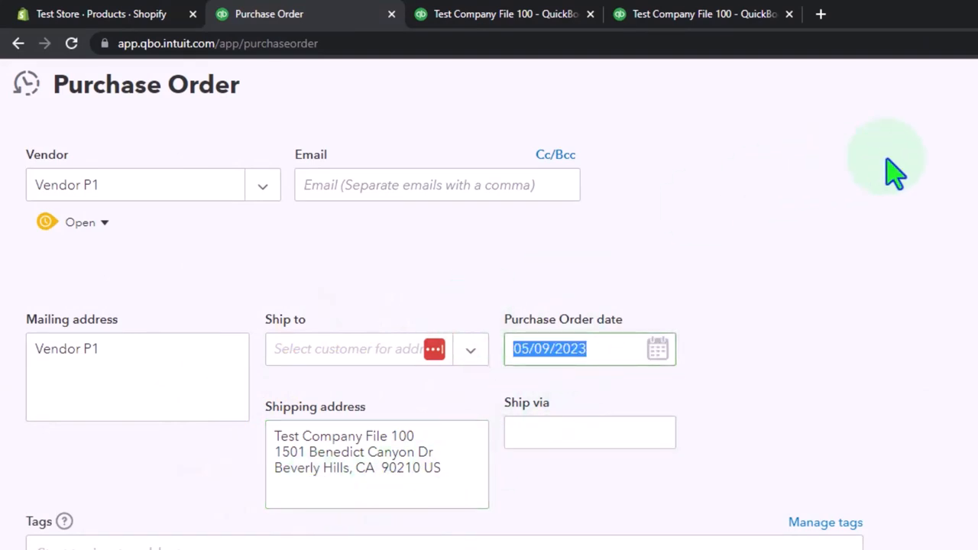
text(010)
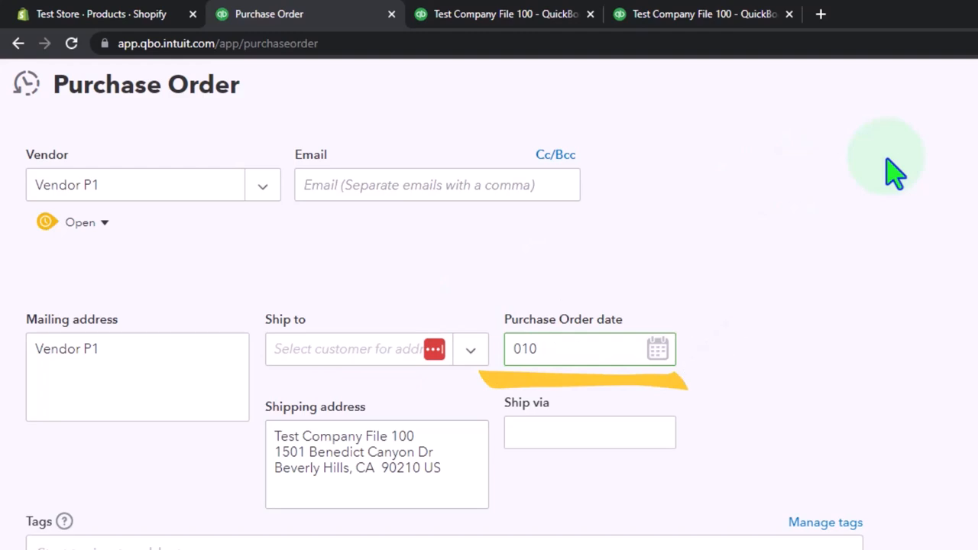
text(12312)
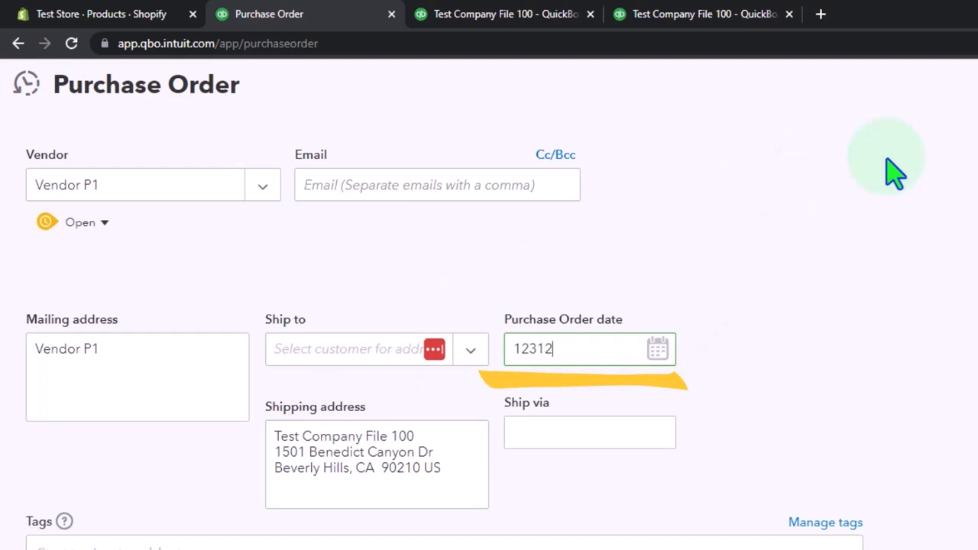